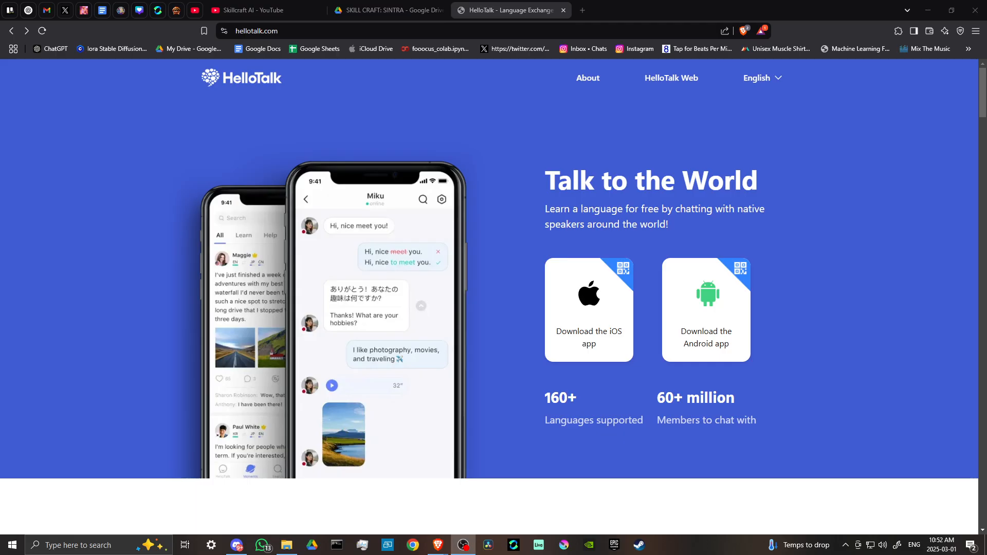
{"action": "mouse_move", "coordinate": [573, 136]}
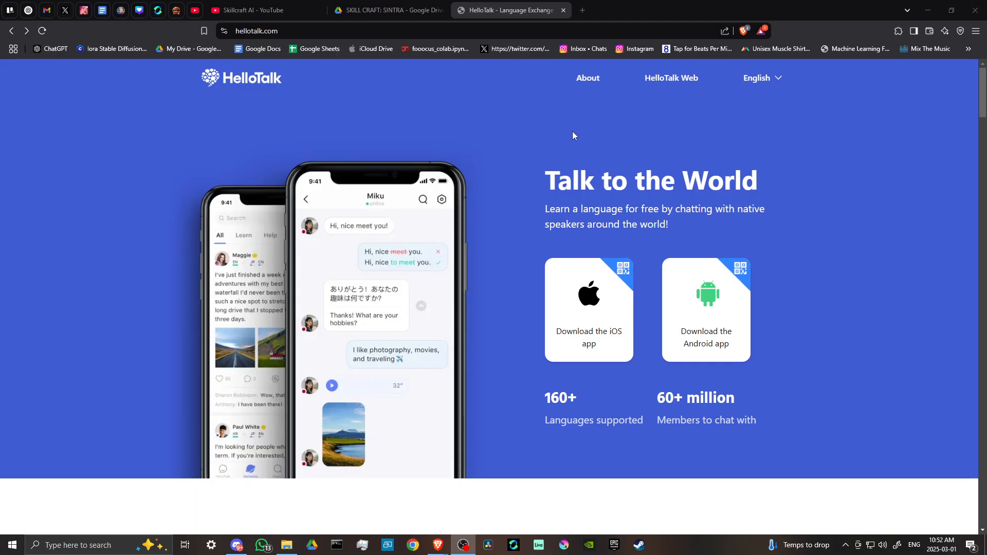
{"action": "mouse_move", "coordinate": [478, 270]}
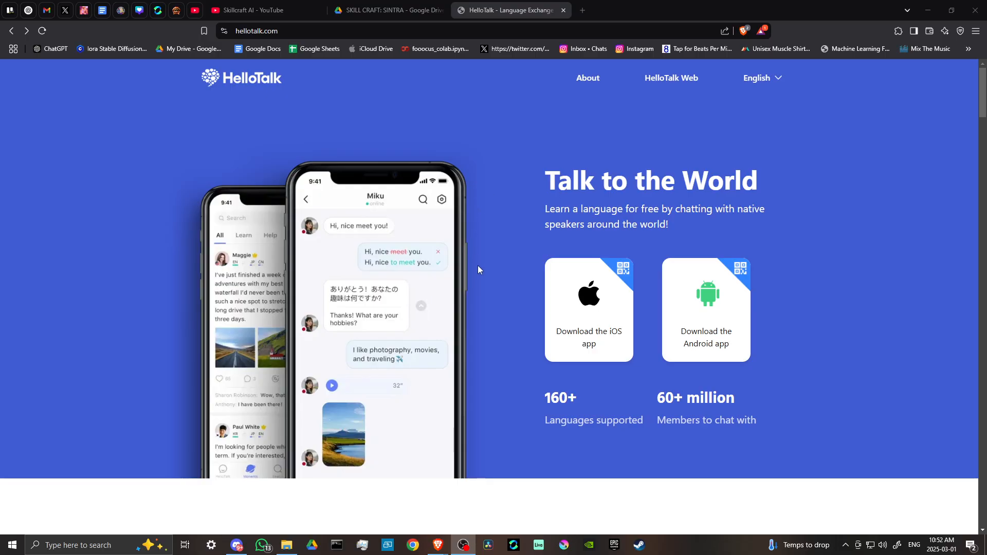
{"action": "mouse_move", "coordinate": [706, 308]}
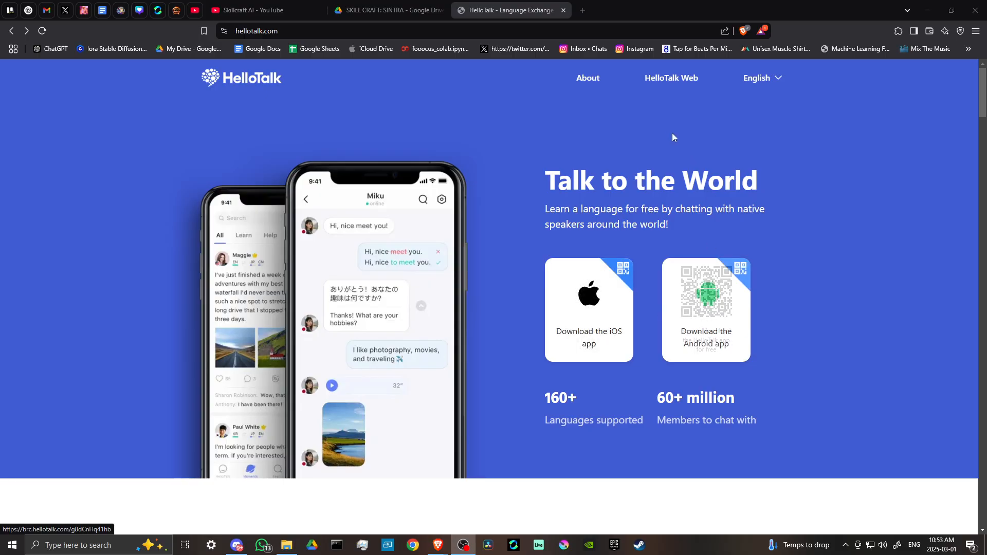
{"action": "mouse_move", "coordinate": [670, 78]}
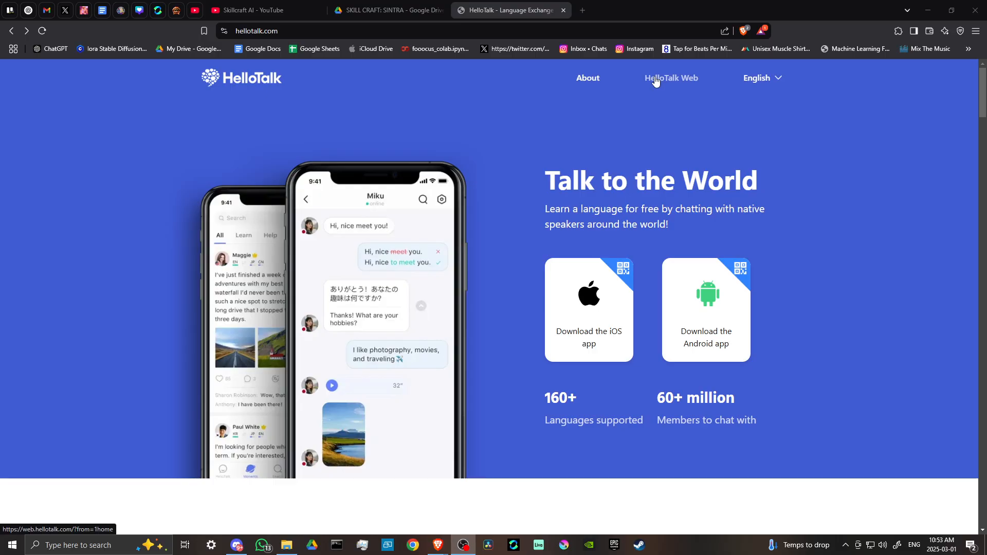
- Scroll past the hero to the Ultimate Language Exchange features: Worldwide Community, chat, tools and Moments
{"action": "left_click", "coordinate": [670, 78]}
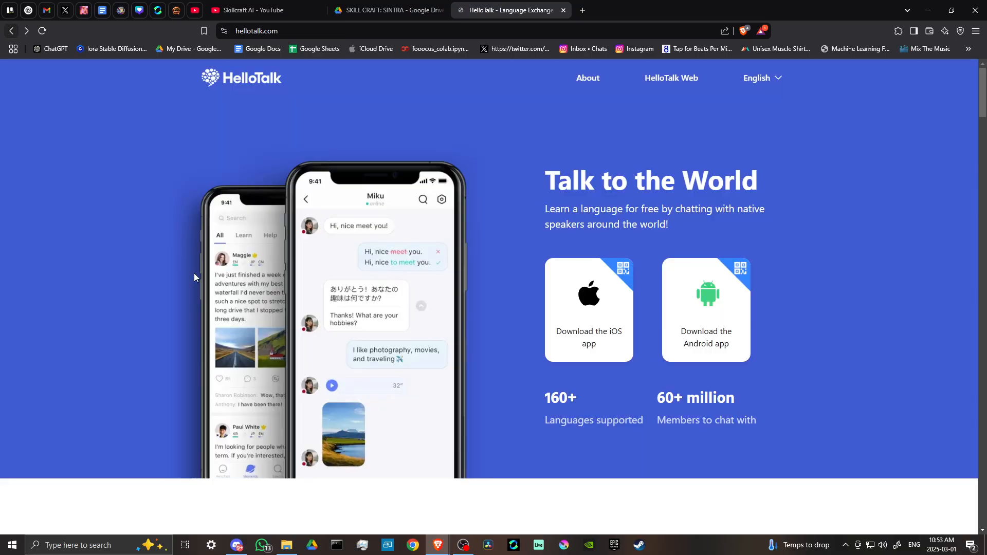
{"action": "scroll", "scroll_direction": "down", "scroll_amount": 3}
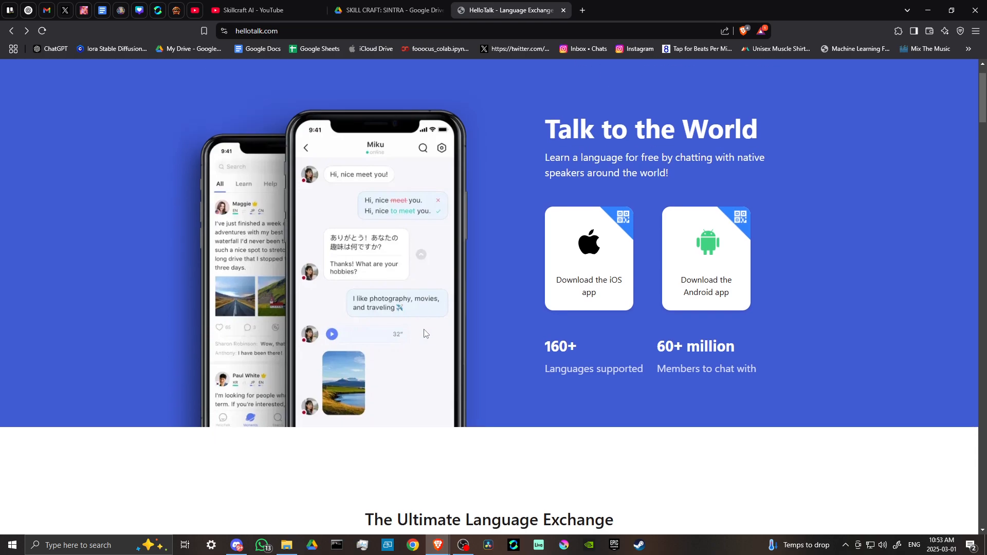
{"action": "scroll", "scroll_direction": "up", "scroll_amount": 3}
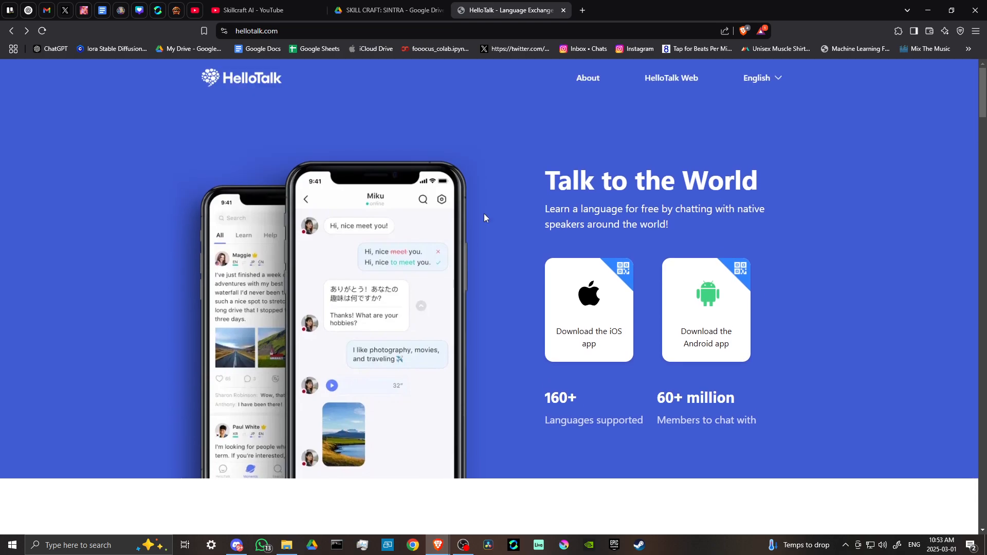
{"action": "mouse_move", "coordinate": [644, 214]}
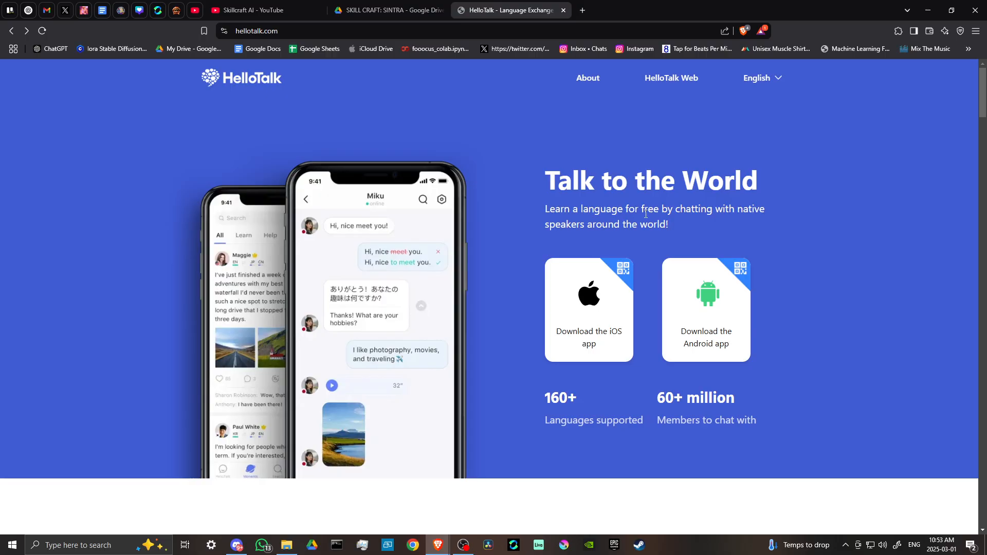
{"action": "scroll", "scroll_direction": "down", "scroll_amount": 3}
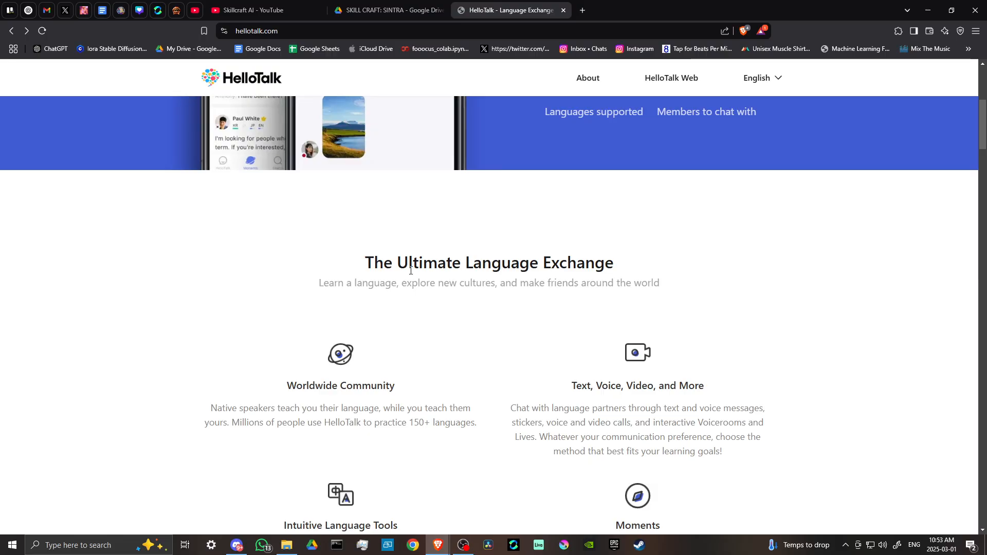
{"action": "mouse_move", "coordinate": [398, 284]}
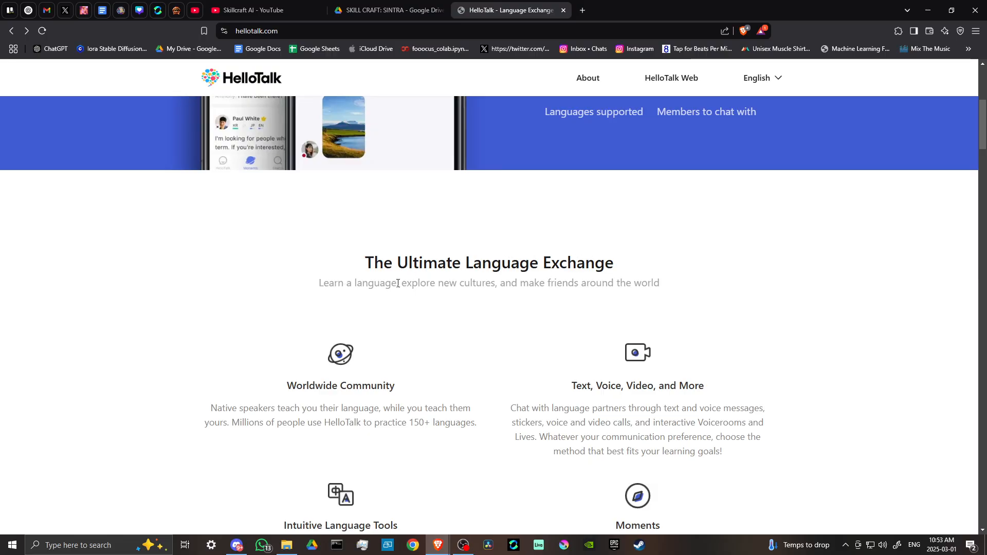
{"action": "mouse_move", "coordinate": [593, 282]}
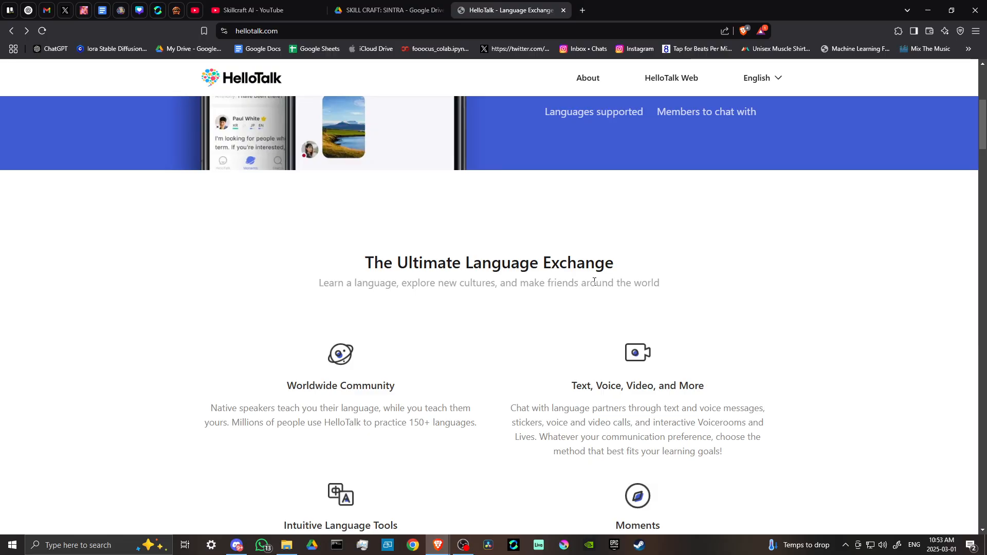
{"action": "scroll", "scroll_direction": "down", "scroll_amount": 3}
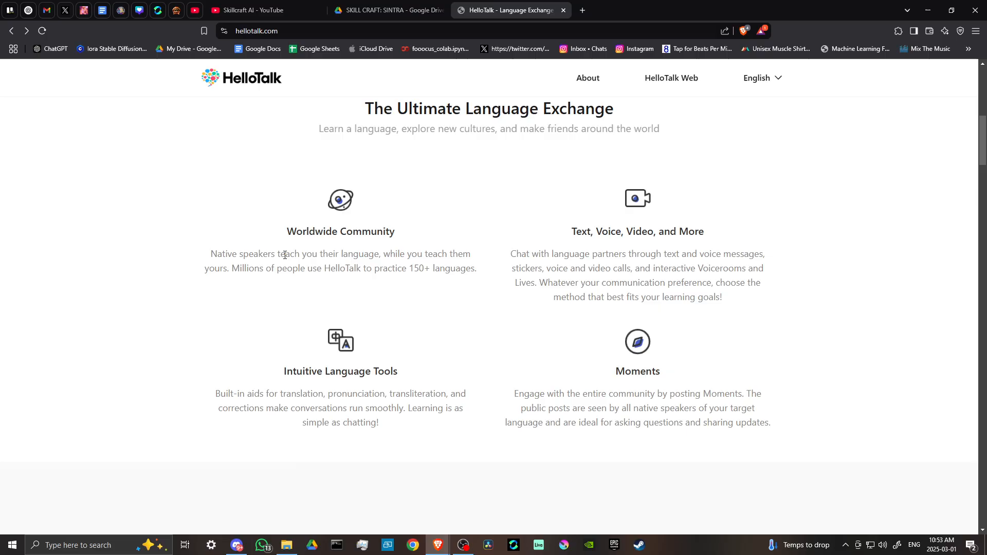
{"action": "mouse_move", "coordinate": [233, 267]}
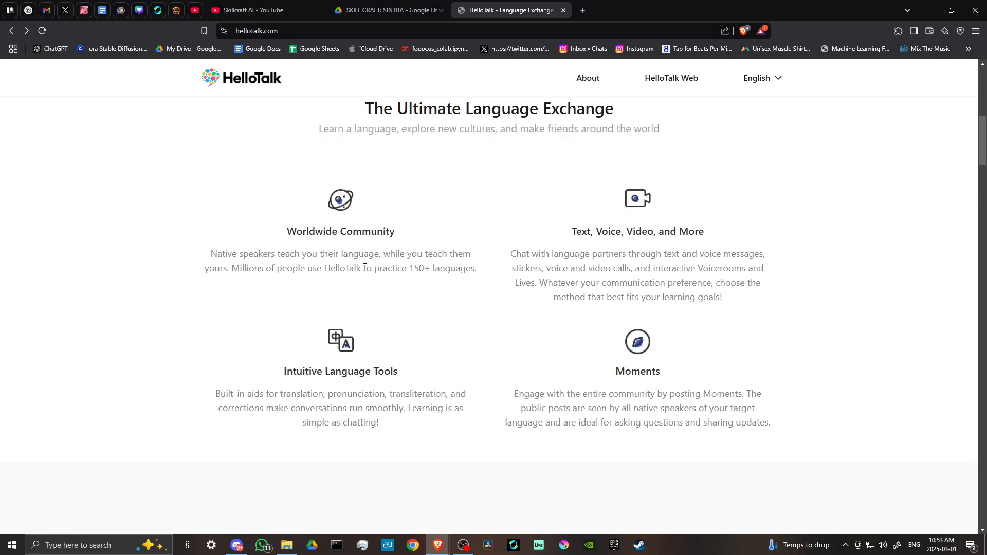
{"action": "mouse_move", "coordinate": [466, 280]}
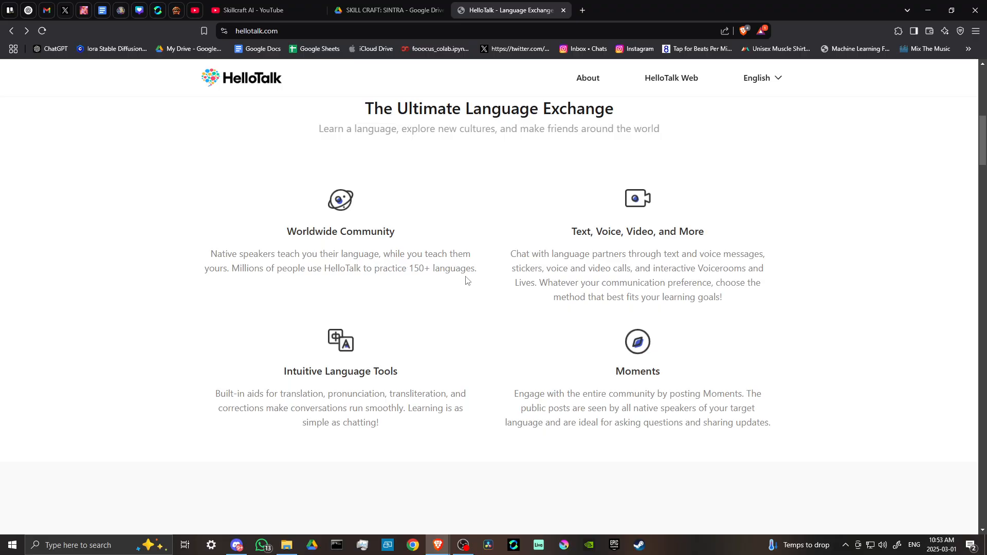
{"action": "mouse_move", "coordinate": [692, 233]}
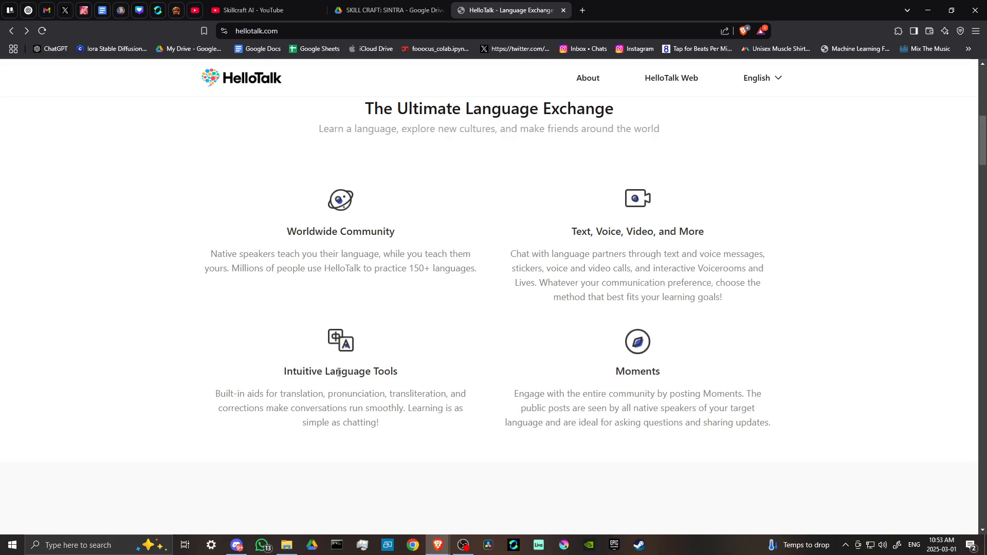
{"action": "mouse_move", "coordinate": [665, 379]}
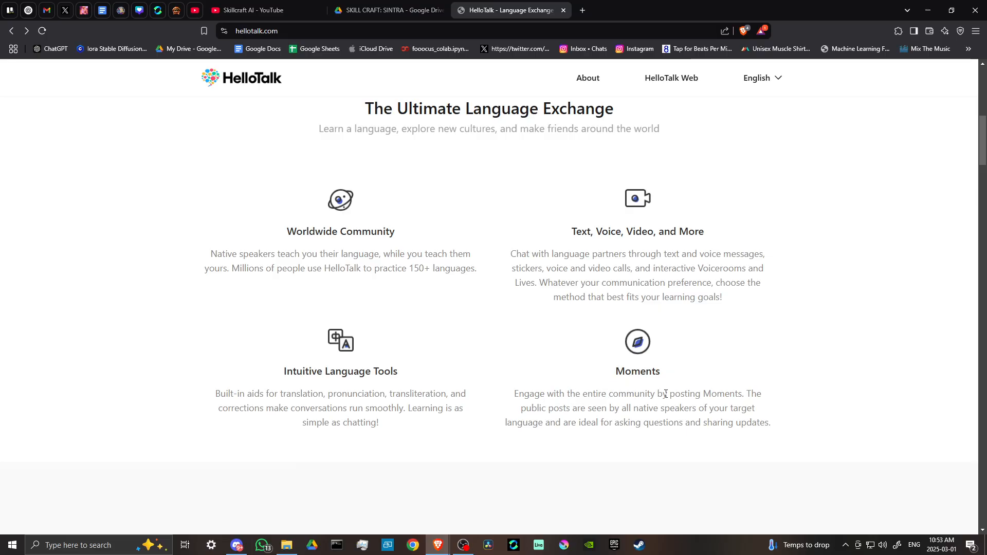
{"action": "mouse_move", "coordinate": [551, 410]}
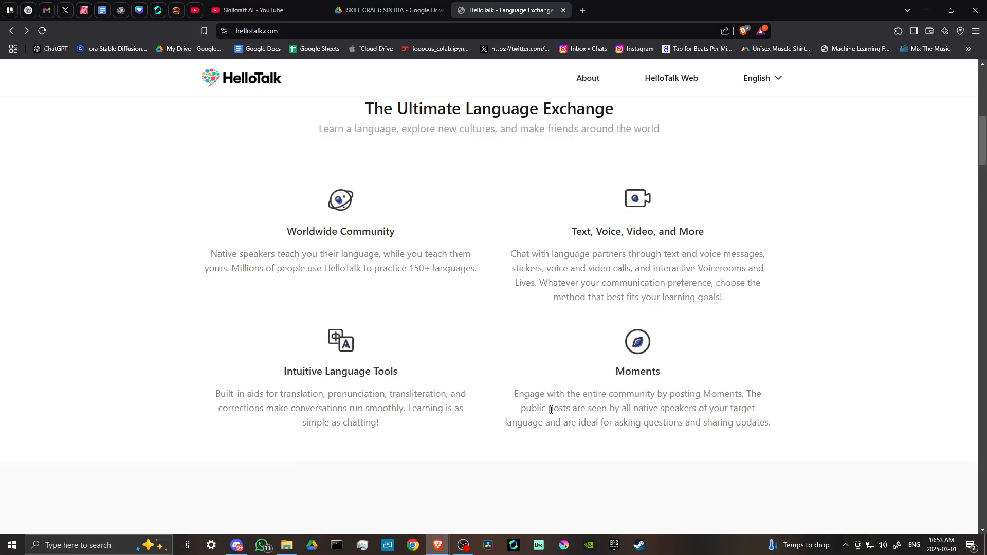
{"action": "mouse_move", "coordinate": [566, 393]}
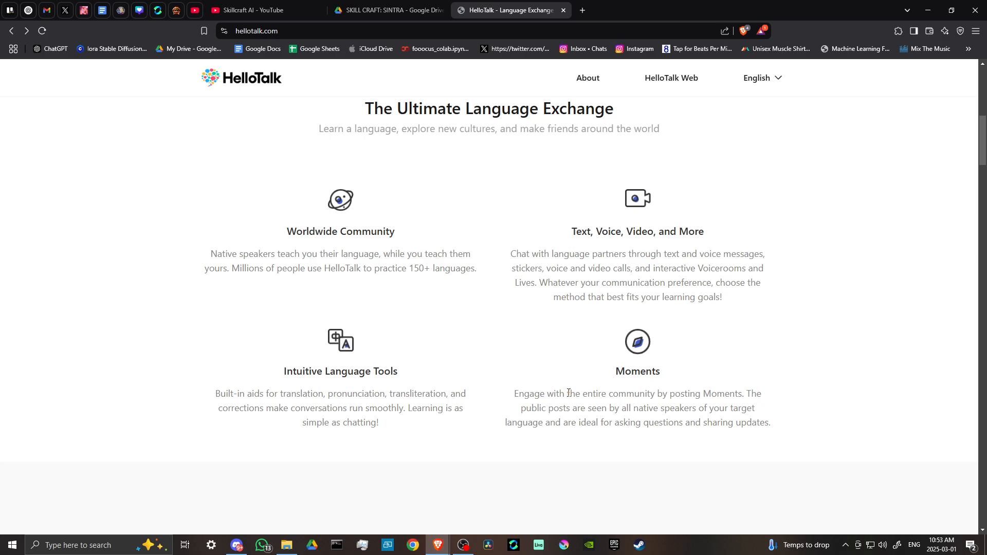
{"action": "scroll", "scroll_direction": "down", "scroll_amount": 3}
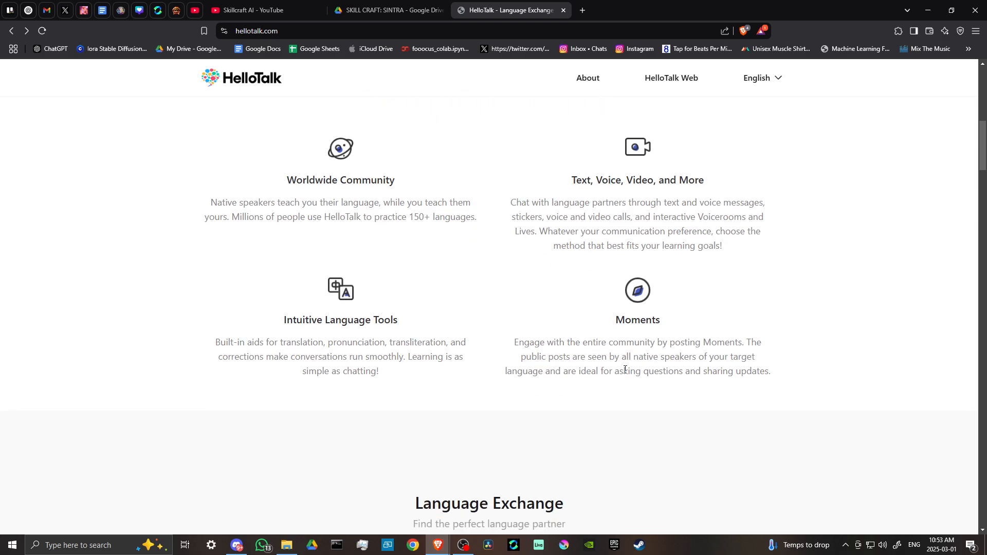
- Scroll past the partner profile cards to the 'Connect with native speakers' language-exchange grid
{"action": "scroll", "scroll_direction": "down", "scroll_amount": 3}
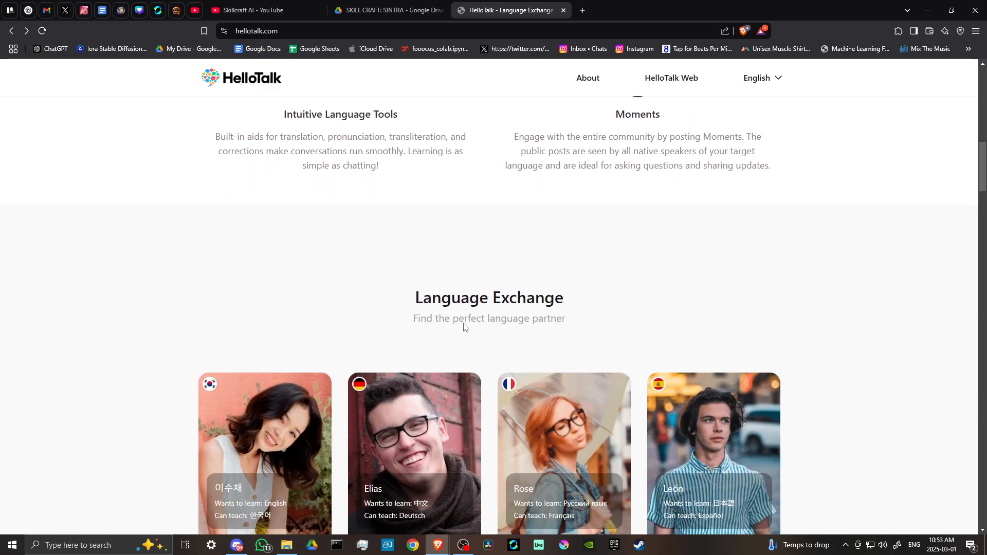
{"action": "mouse_move", "coordinate": [403, 307]}
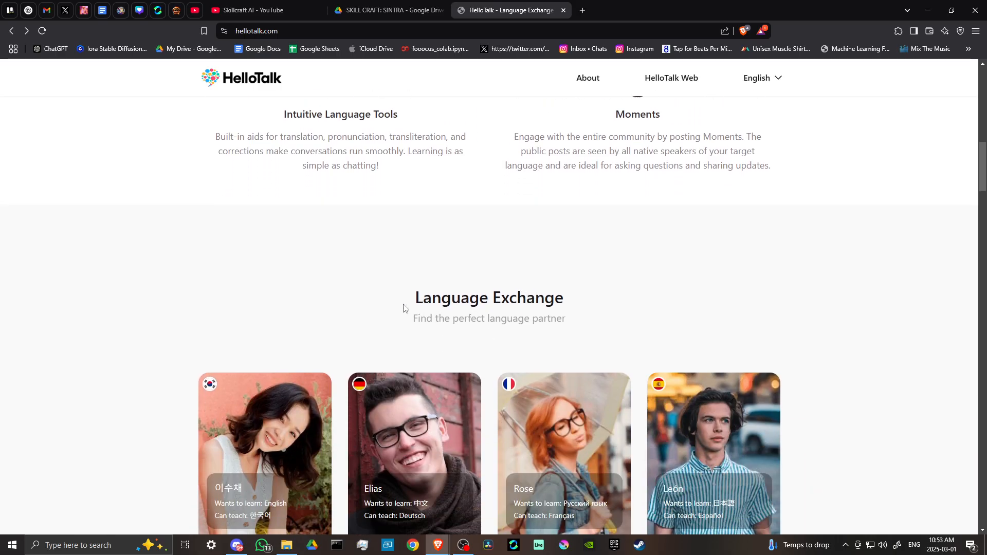
{"action": "scroll", "scroll_direction": "down", "scroll_amount": 3}
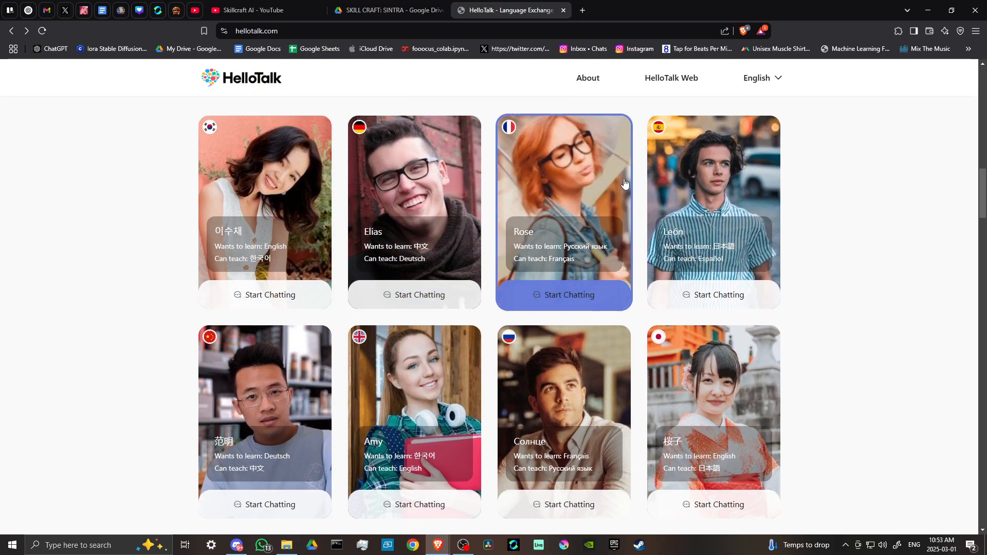
{"action": "mouse_move", "coordinate": [265, 367]}
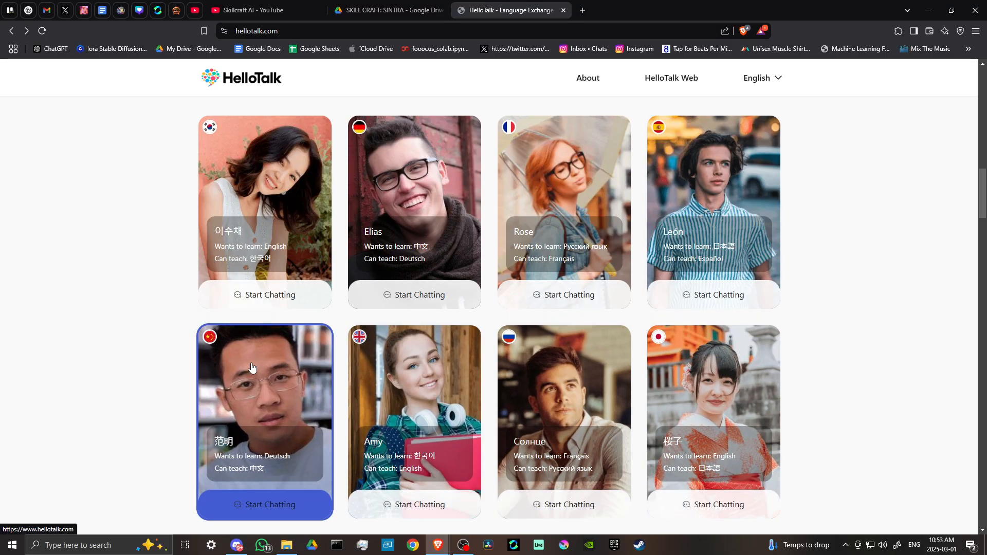
{"action": "mouse_move", "coordinate": [265, 295]}
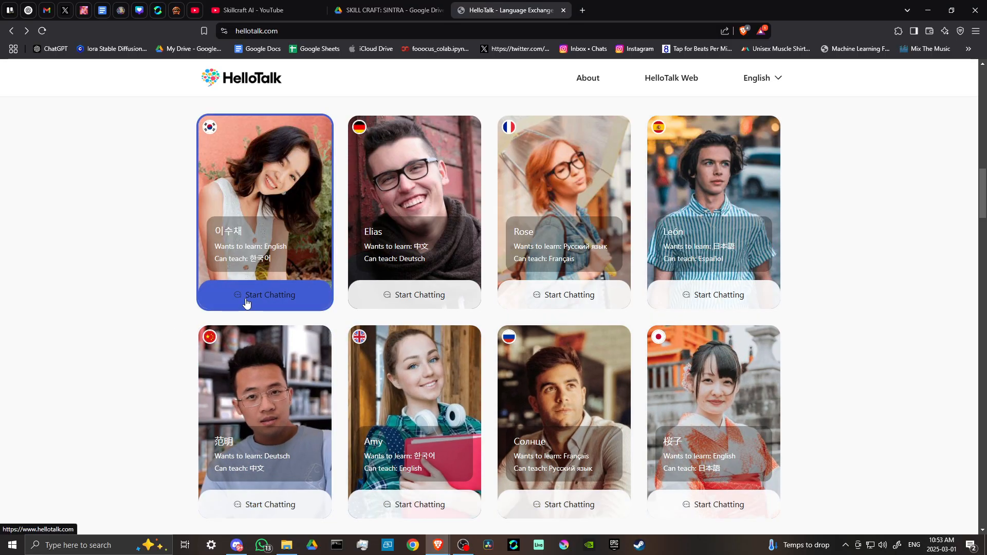
{"action": "scroll", "scroll_direction": "down", "scroll_amount": 3}
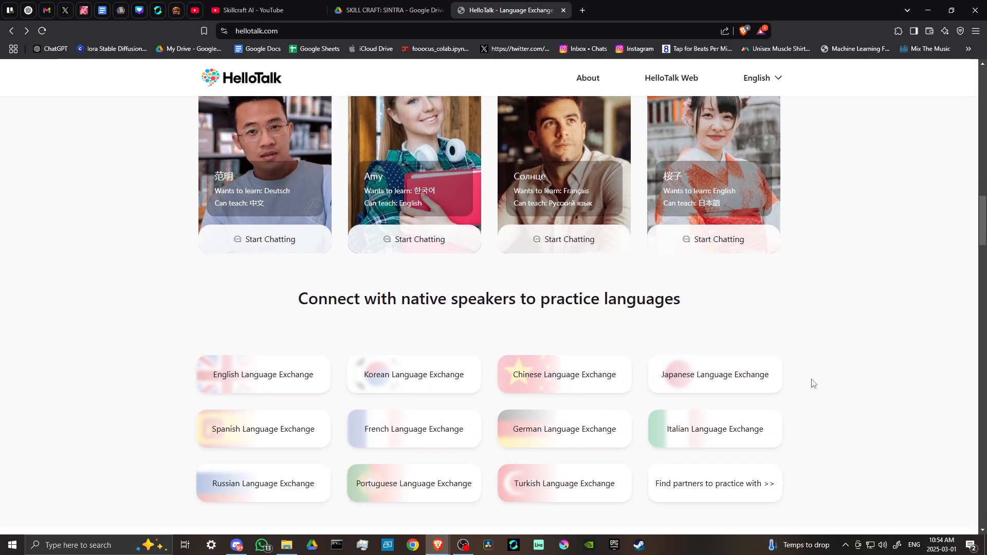
{"action": "scroll", "scroll_direction": "down", "scroll_amount": 3}
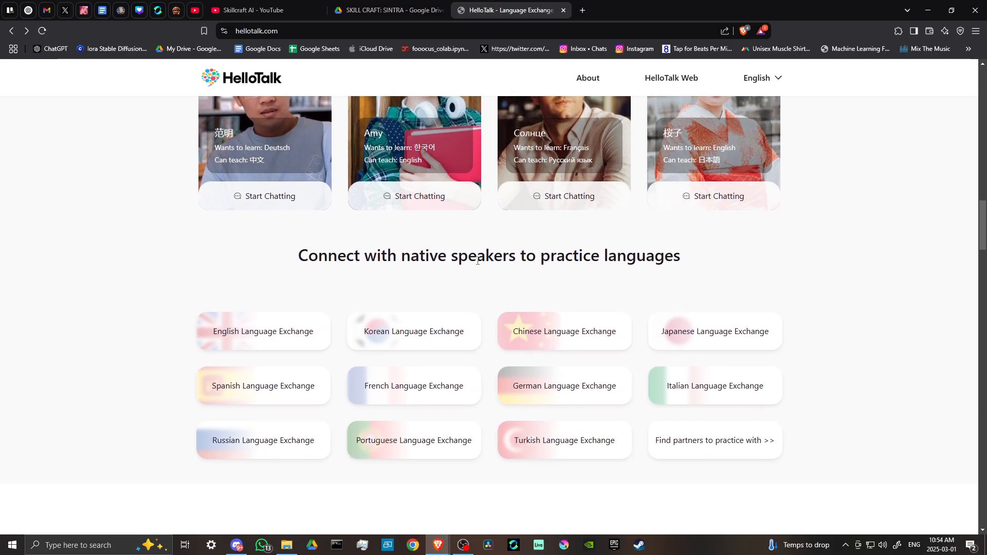
- Scroll to show all twelve language exchange options and the start of Learn by Chatting
{"action": "scroll", "scroll_direction": "down", "scroll_amount": 3}
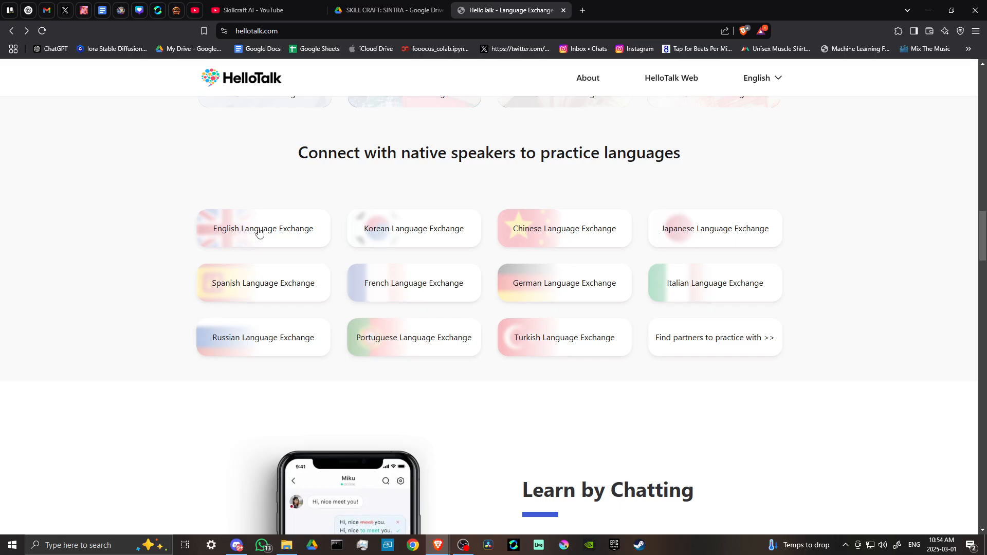
{"action": "mouse_move", "coordinate": [290, 284]}
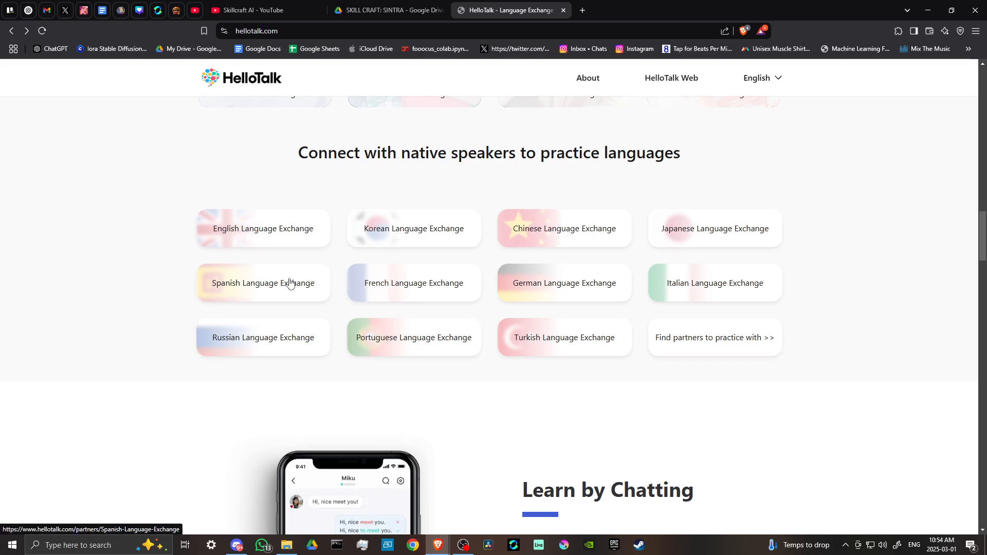
{"action": "mouse_move", "coordinate": [369, 315]}
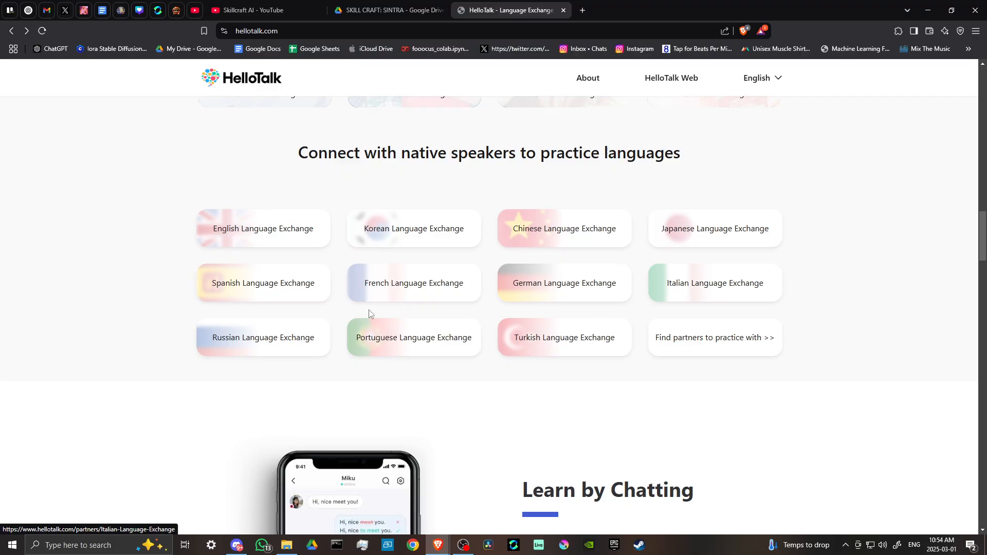
{"action": "mouse_move", "coordinate": [546, 346]}
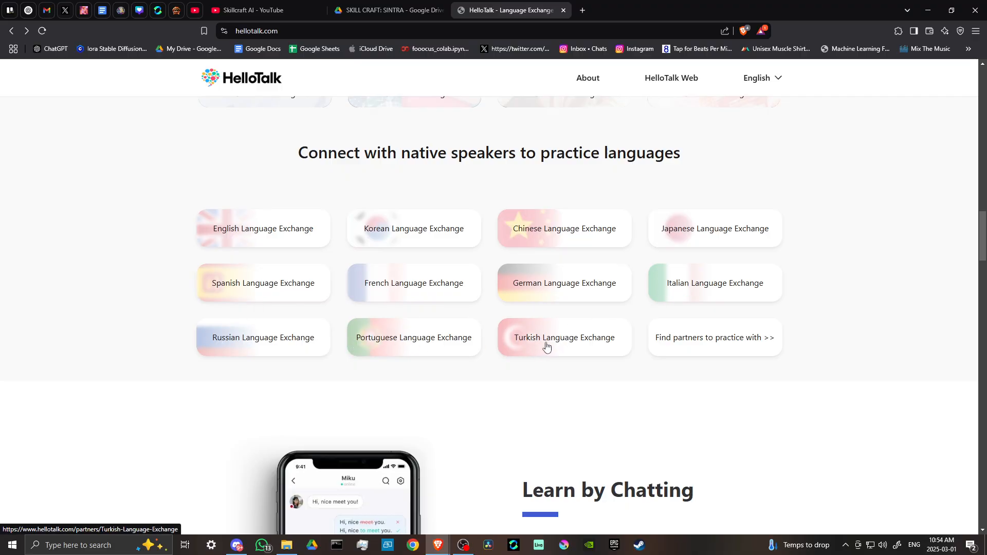
- Scroll through the Learn by Chatting section until Connect on HelloTalk Live appears below
{"action": "scroll", "scroll_direction": "down", "scroll_amount": 3}
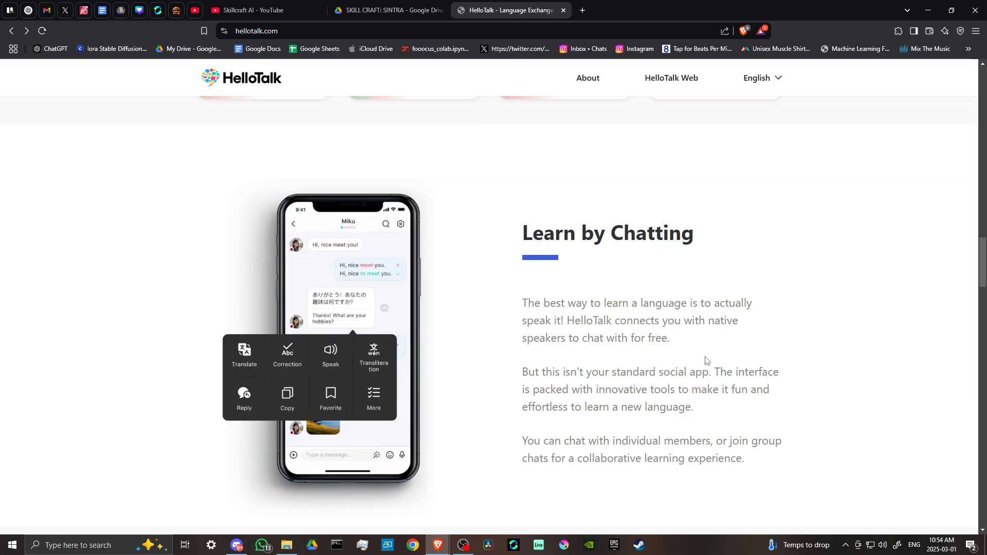
{"action": "mouse_move", "coordinate": [574, 301]}
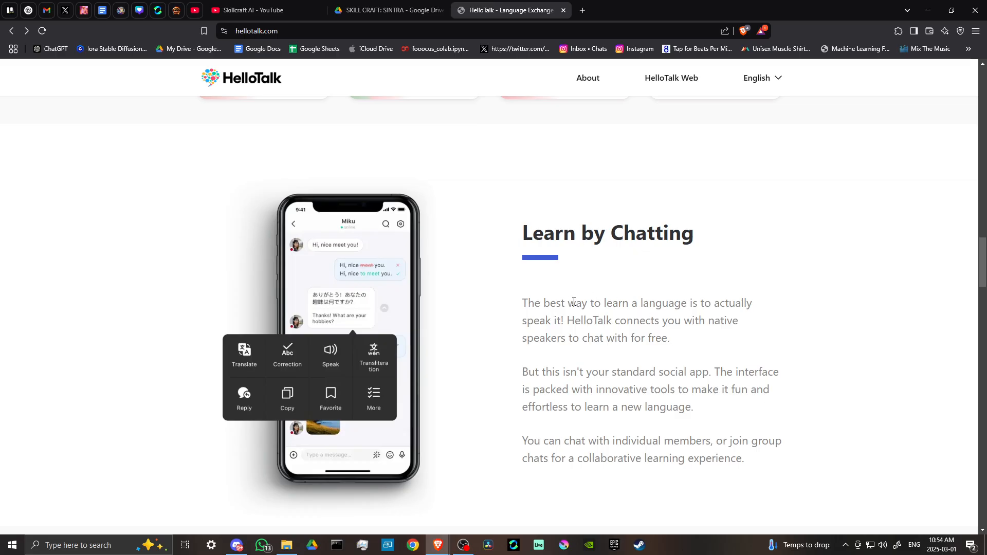
{"action": "mouse_move", "coordinate": [629, 319]}
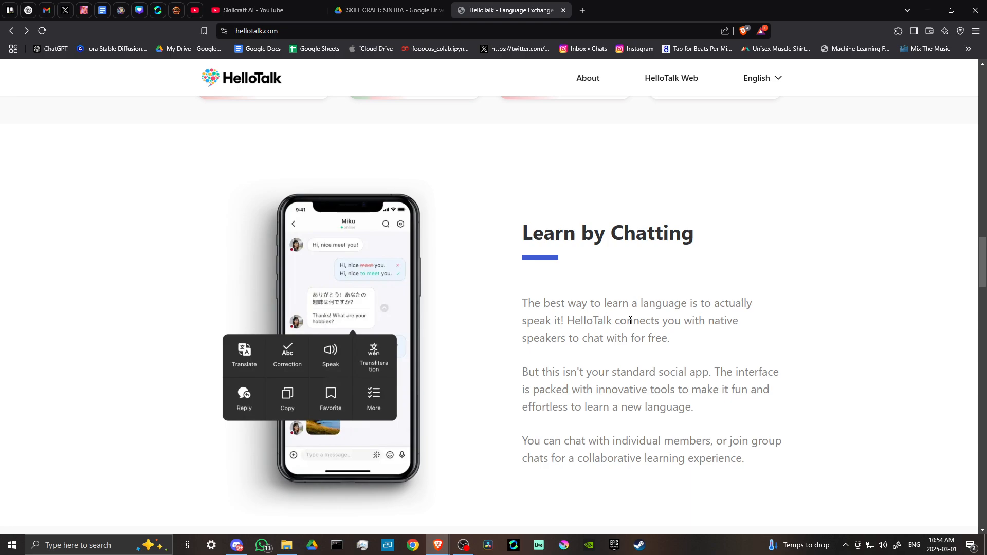
{"action": "mouse_move", "coordinate": [616, 357]}
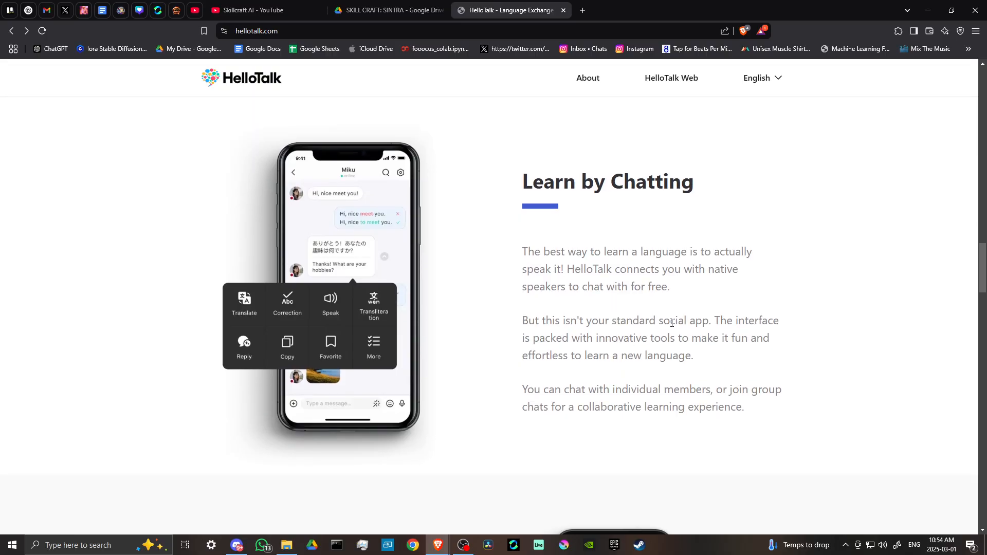
{"action": "mouse_move", "coordinate": [583, 339]}
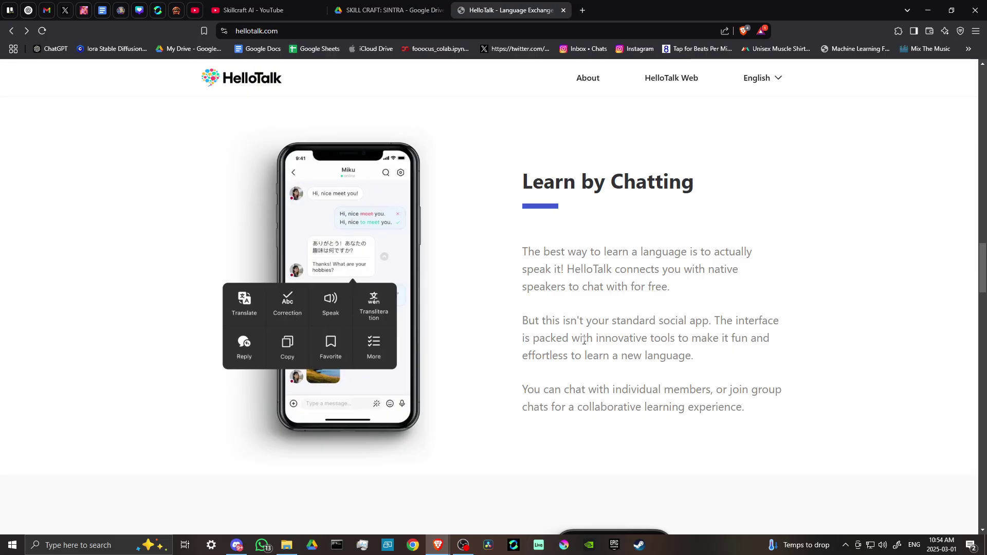
{"action": "scroll", "scroll_direction": "down", "scroll_amount": 3}
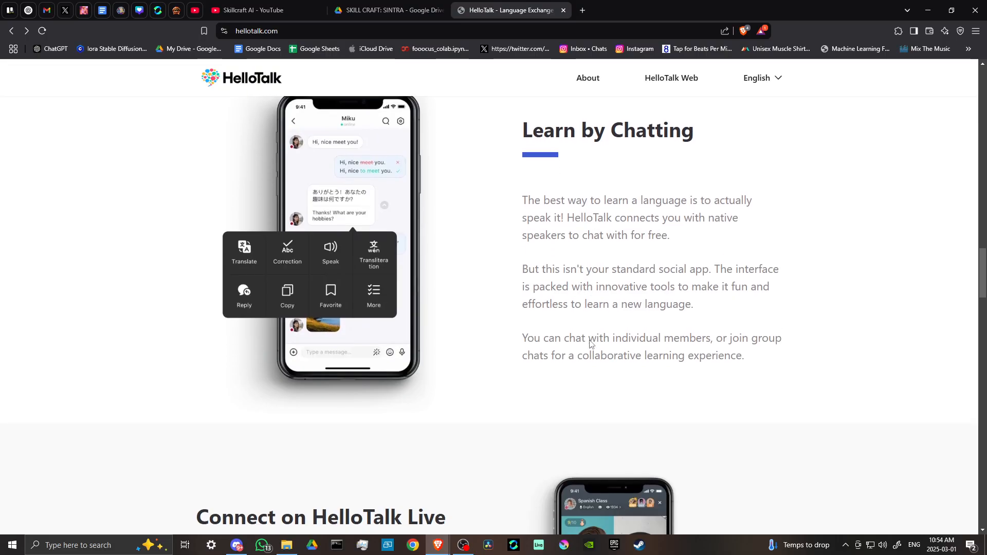
{"action": "mouse_move", "coordinate": [575, 356]}
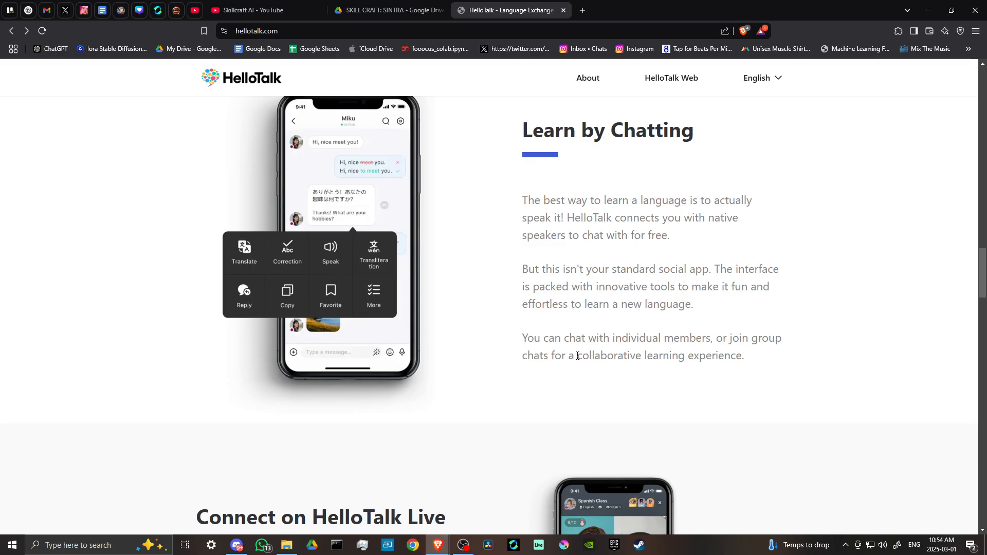
{"action": "scroll", "scroll_direction": "down", "scroll_amount": 3}
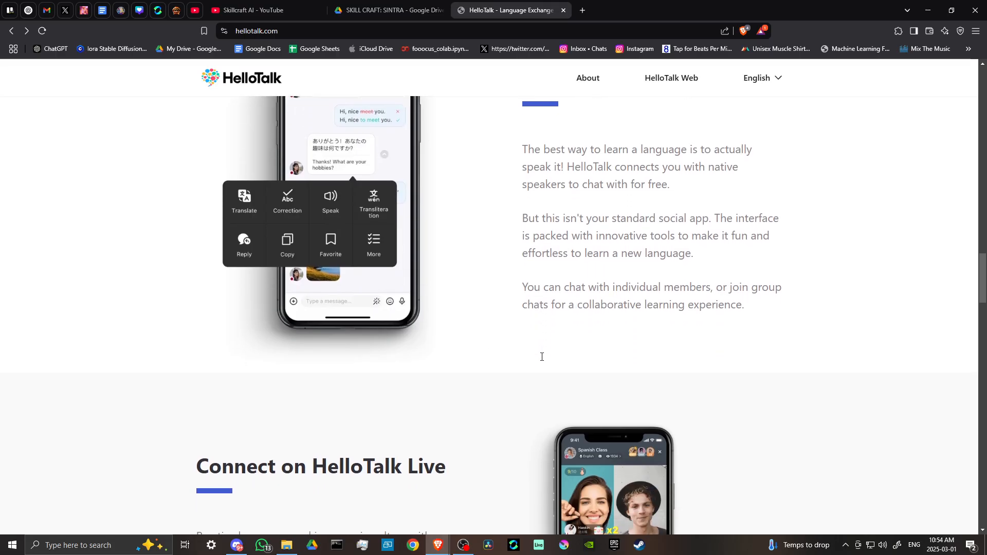
- Scroll to Connect on HelloTalk Live and zoom the browser out to 90%
{"action": "scroll", "scroll_direction": "down", "scroll_amount": 3}
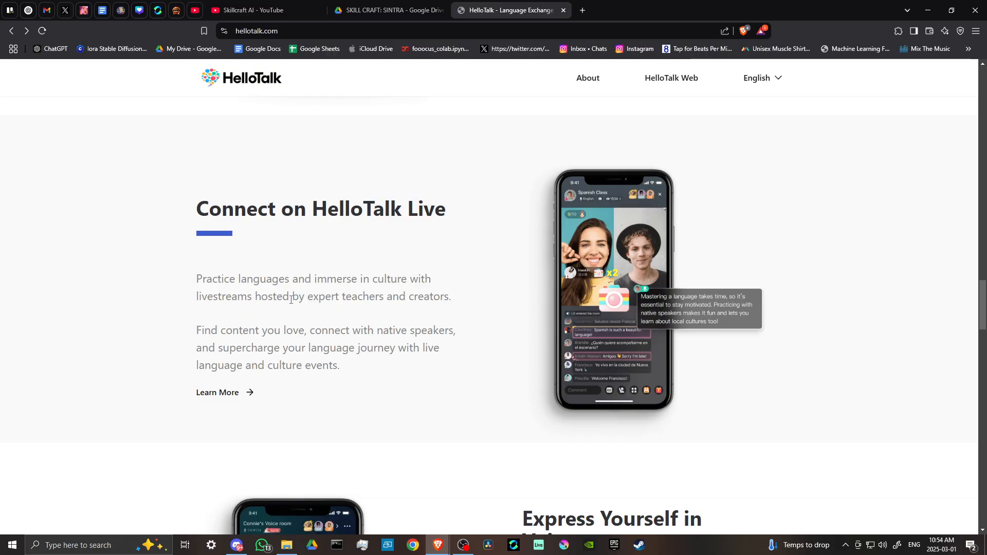
{"action": "mouse_move", "coordinate": [368, 299]}
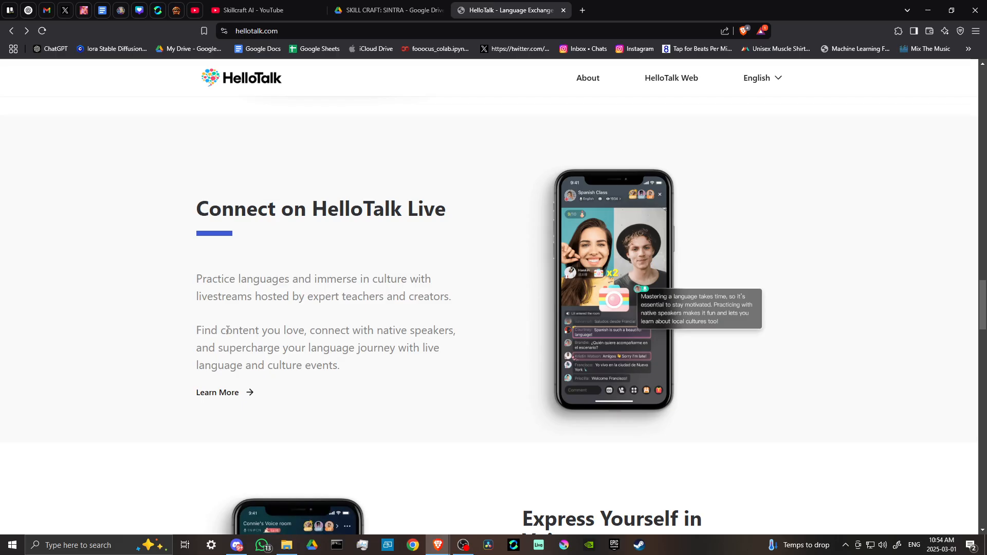
{"action": "mouse_move", "coordinate": [226, 333]}
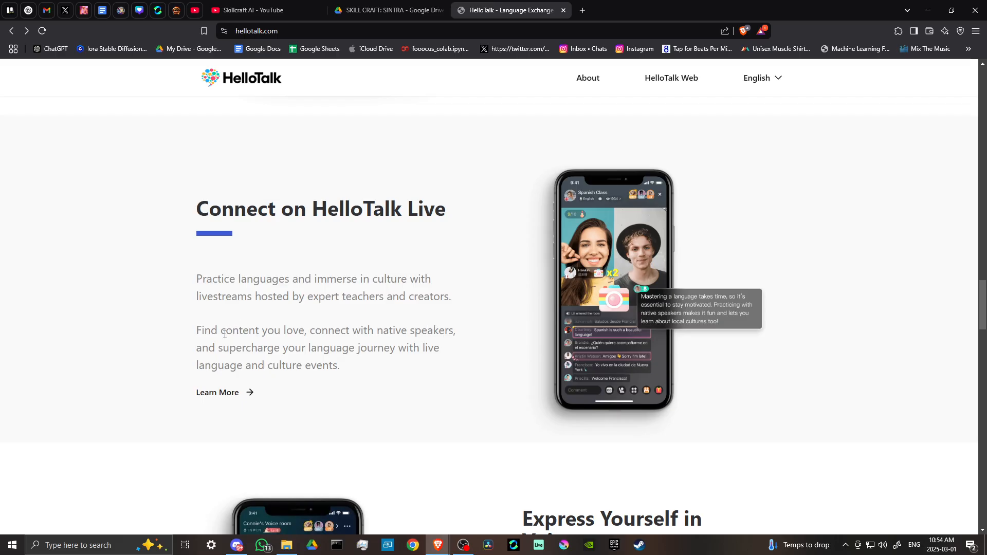
{"action": "mouse_move", "coordinate": [466, 297]}
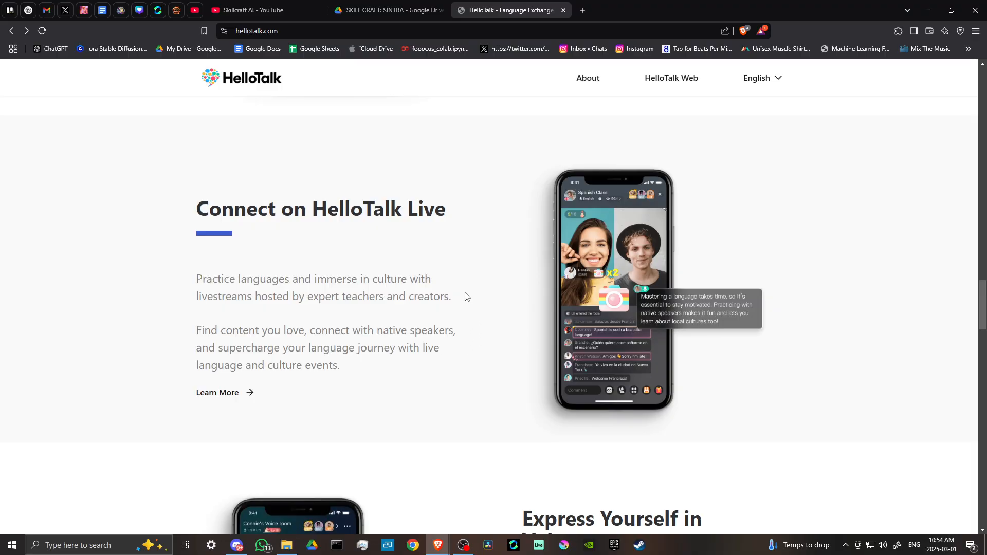
{"action": "key", "text": "ctrl+minus"}
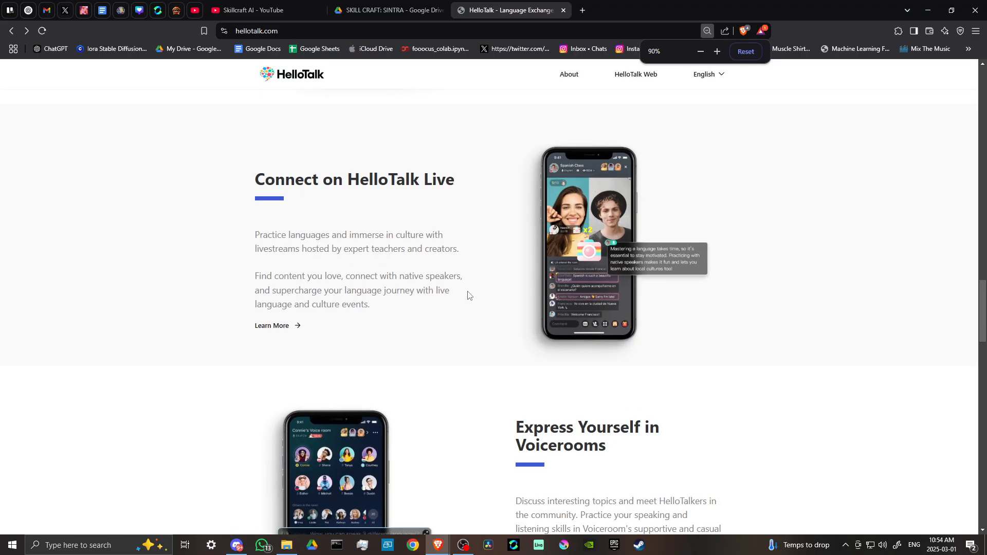
- Scroll through Express Yourself in Voicerooms until the Learn with Moments heading appears
{"action": "scroll", "scroll_direction": "down", "scroll_amount": 3}
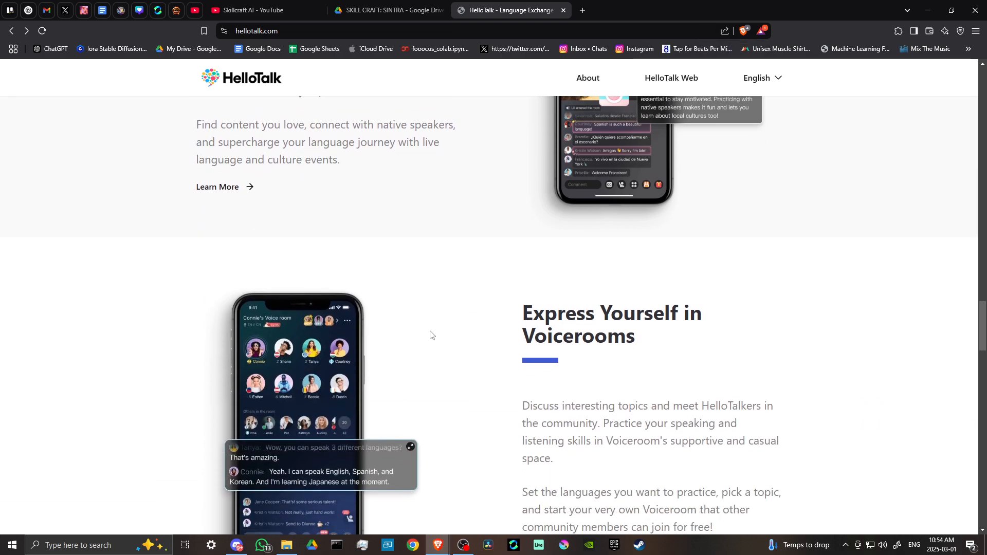
{"action": "scroll", "scroll_direction": "down", "scroll_amount": 3}
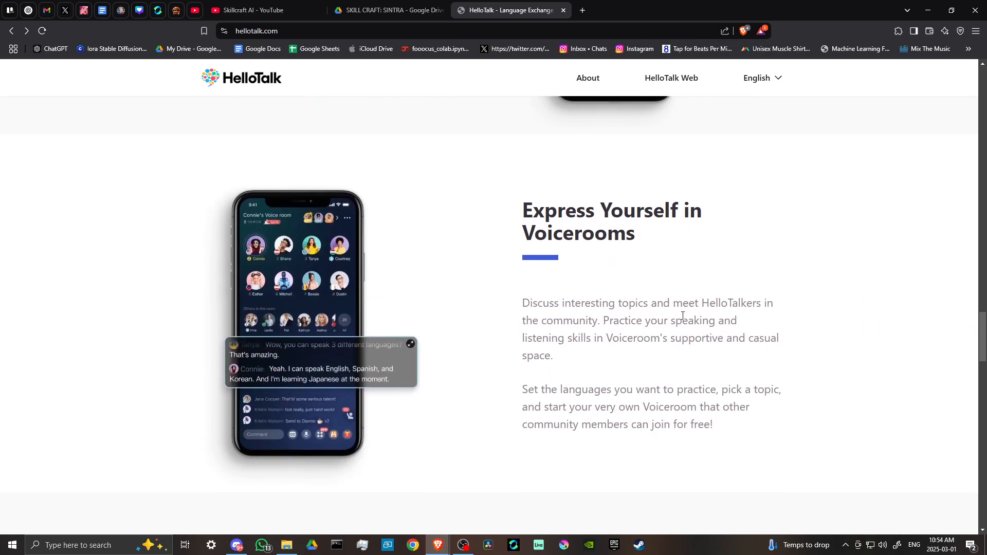
{"action": "mouse_move", "coordinate": [571, 302]}
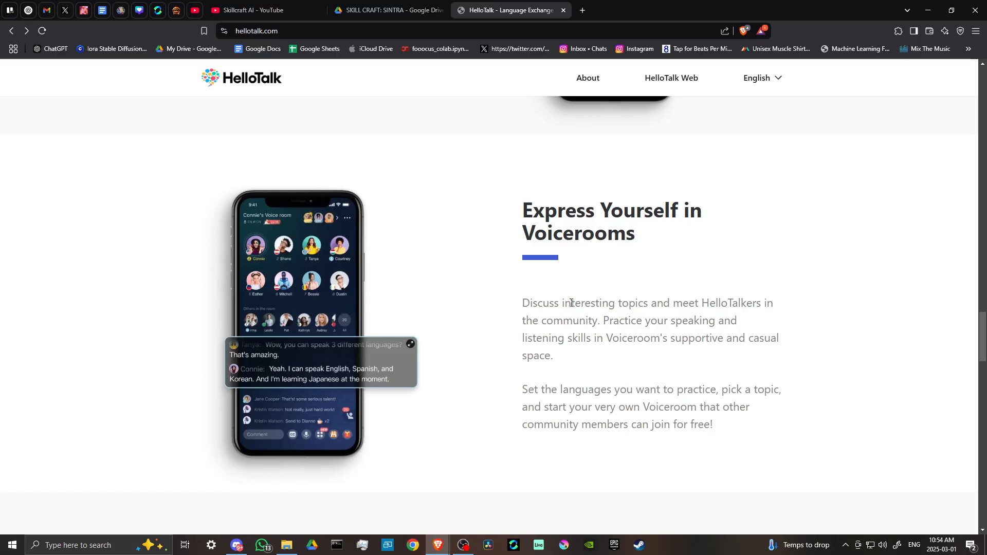
{"action": "mouse_move", "coordinate": [543, 326]}
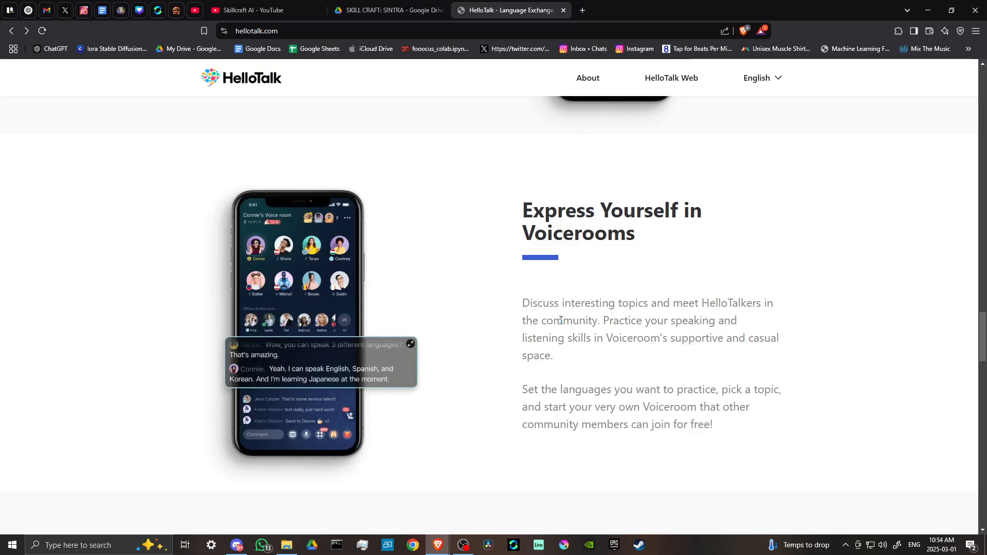
{"action": "mouse_move", "coordinate": [634, 350]}
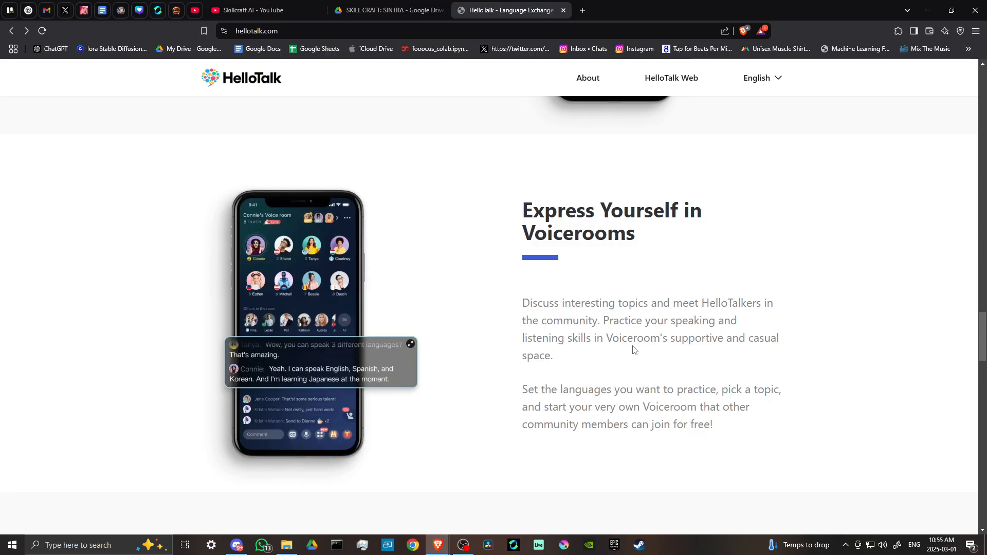
{"action": "scroll", "scroll_direction": "down", "scroll_amount": 3}
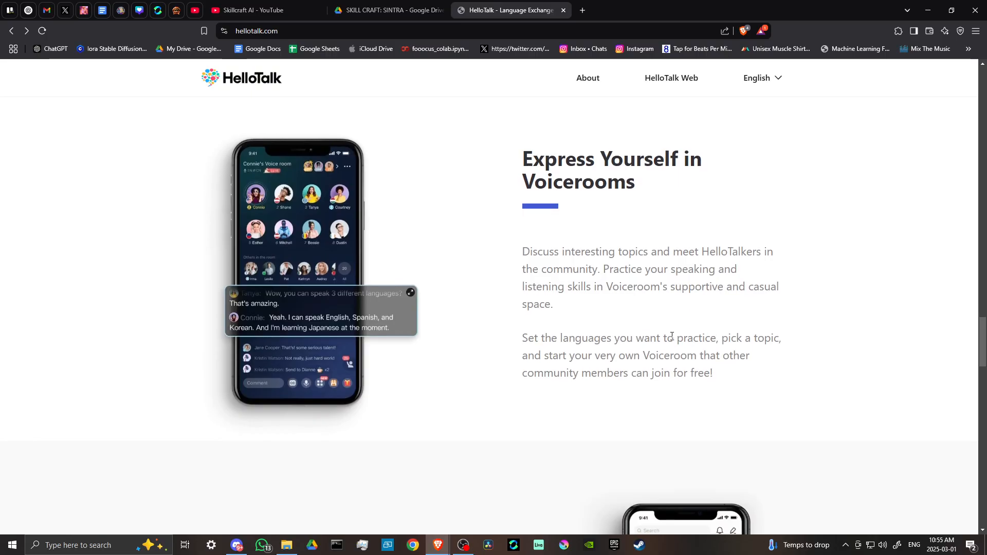
{"action": "mouse_move", "coordinate": [577, 332]}
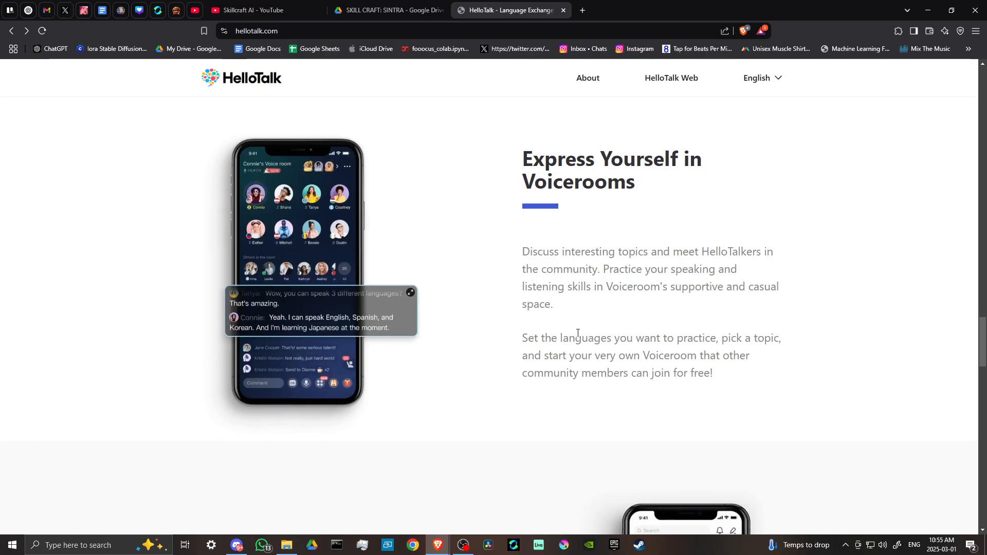
{"action": "mouse_move", "coordinate": [627, 339]}
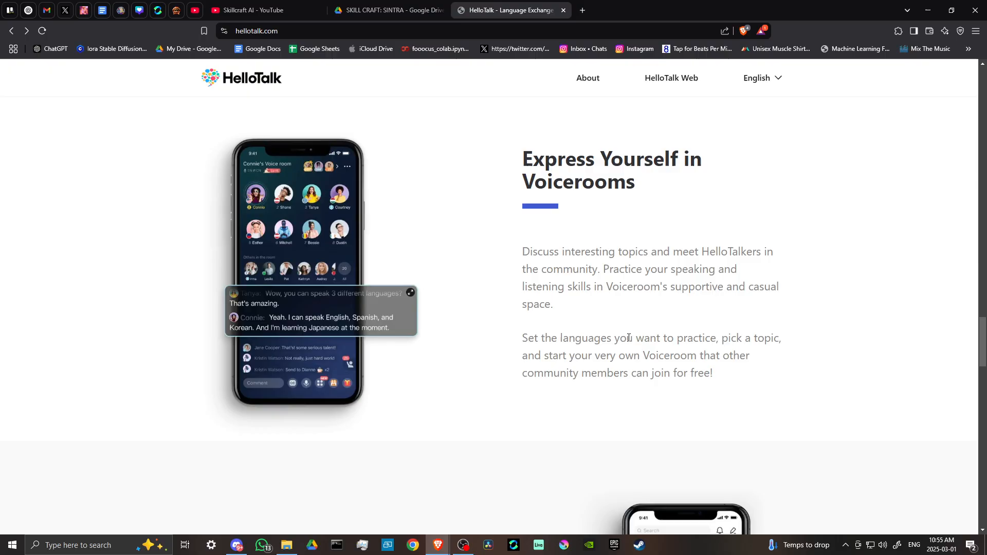
{"action": "scroll", "scroll_direction": "down", "scroll_amount": 3}
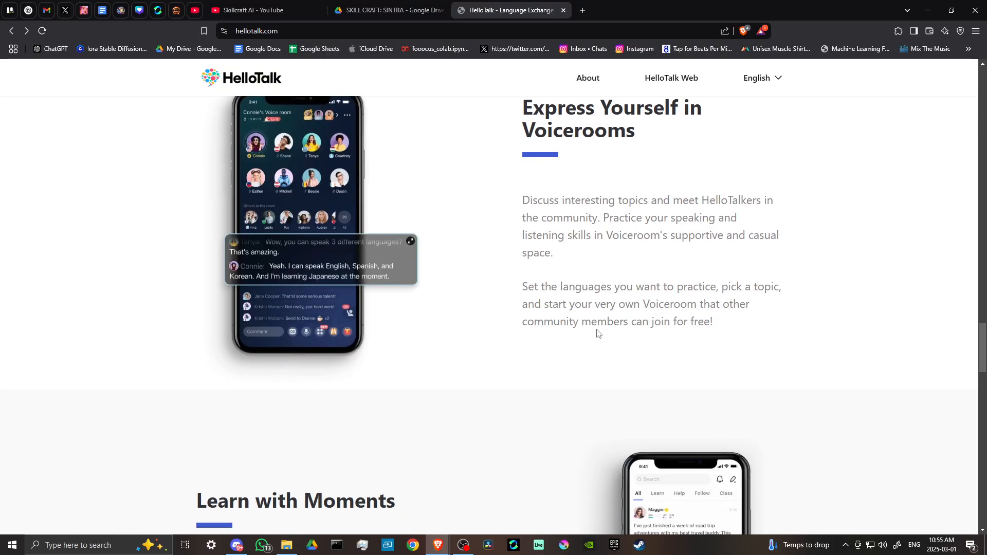
- Scroll to show the full Learn with Moments section and the start of Search the World
{"action": "scroll", "scroll_direction": "down", "scroll_amount": 3}
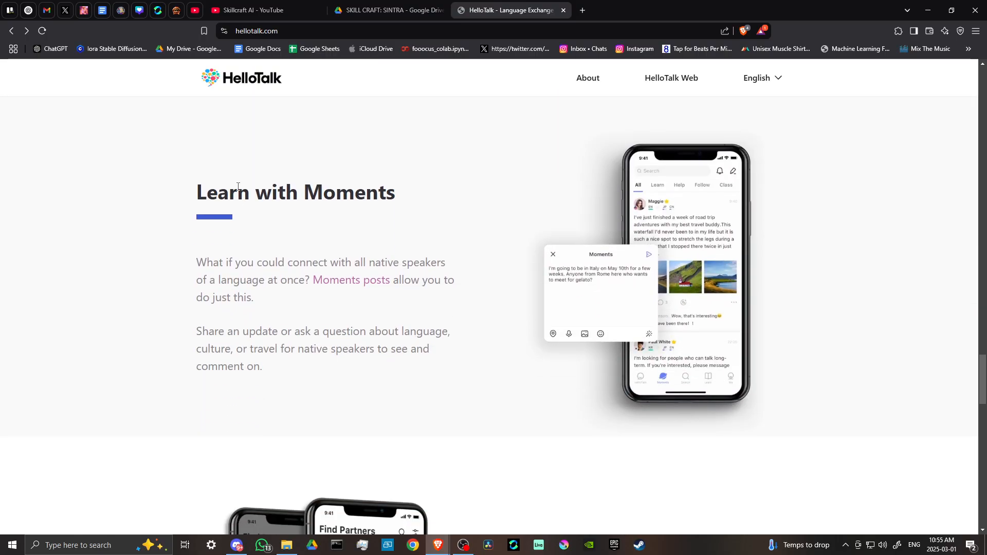
{"action": "mouse_move", "coordinate": [211, 245]}
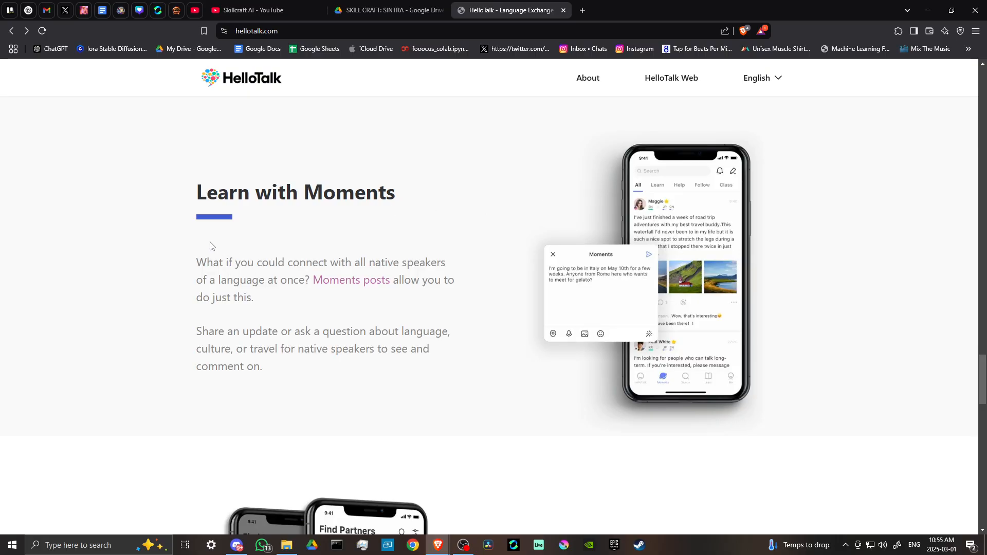
{"action": "mouse_move", "coordinate": [237, 279]}
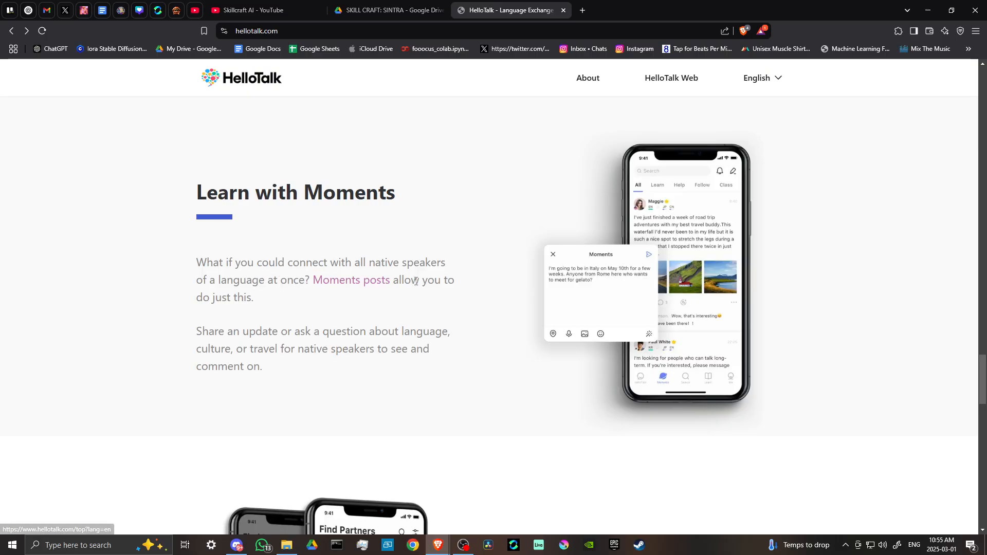
{"action": "scroll", "scroll_direction": "down", "scroll_amount": 3}
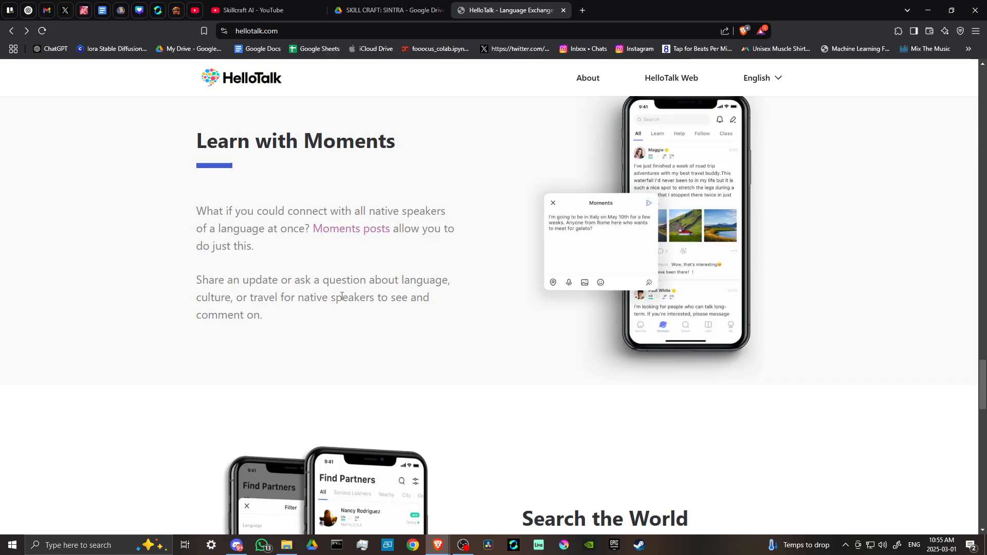
- Scroll to fully show the Search the World section on finding partners by language, city and distance
{"action": "scroll", "scroll_direction": "down", "scroll_amount": 3}
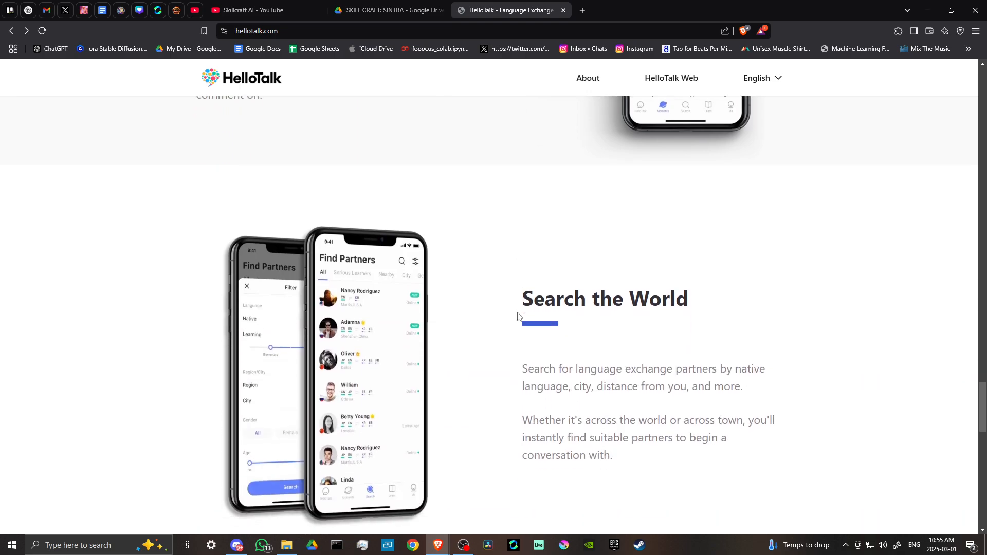
{"action": "scroll", "scroll_direction": "down", "scroll_amount": 3}
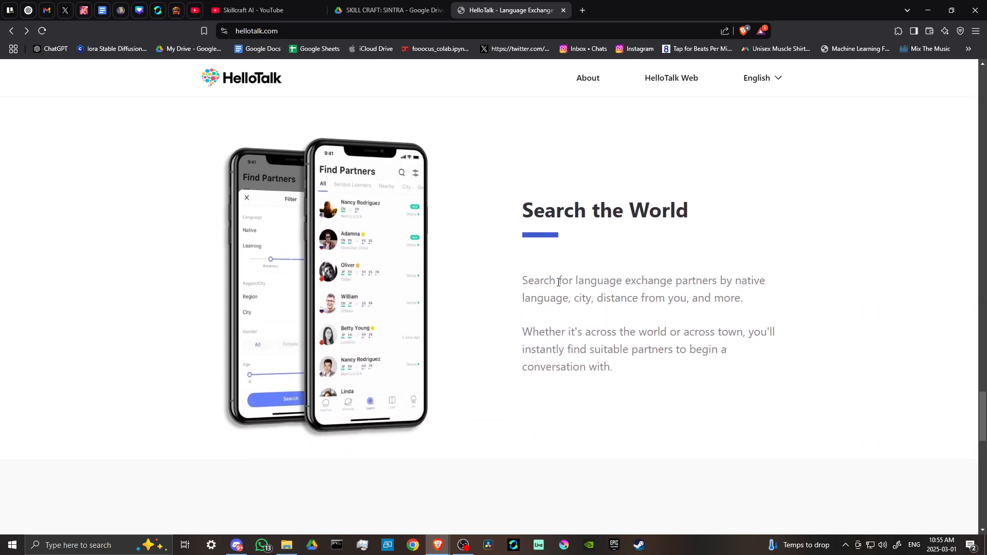
{"action": "mouse_move", "coordinate": [539, 297]}
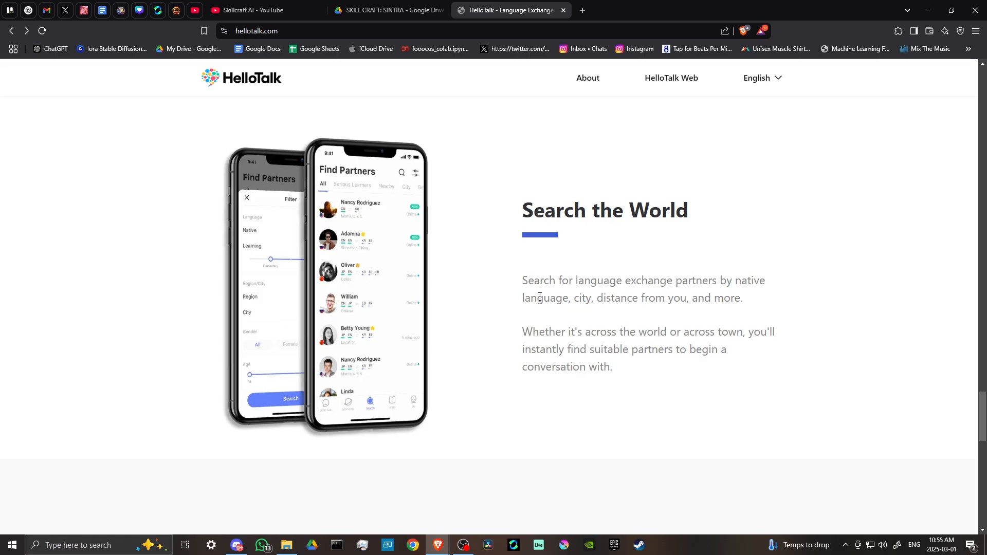
{"action": "mouse_move", "coordinate": [559, 320]}
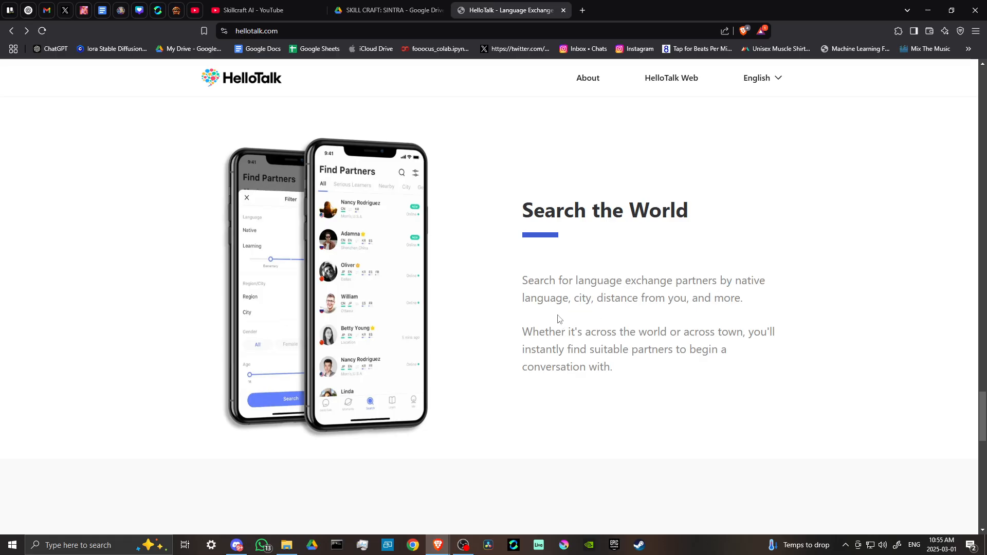
{"action": "mouse_move", "coordinate": [600, 334]}
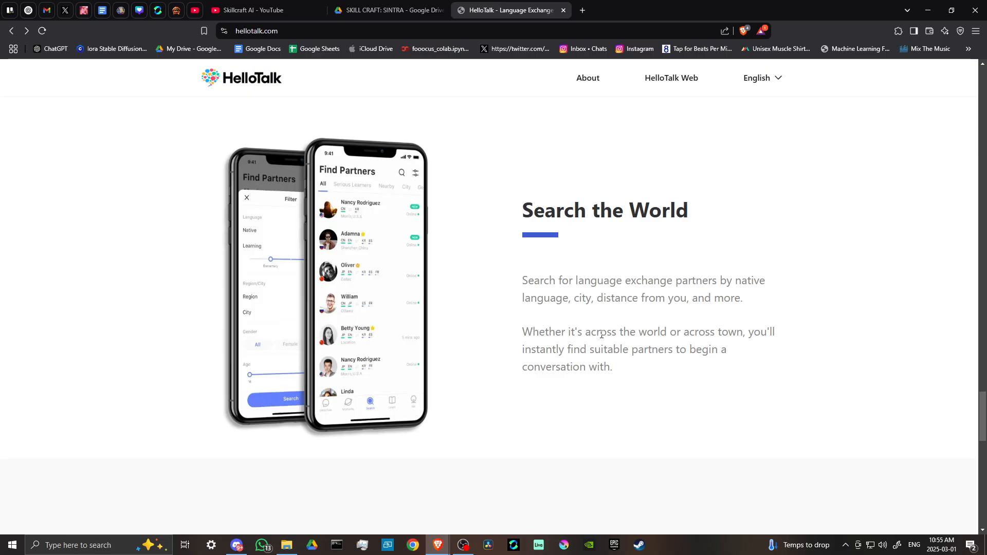
{"action": "mouse_move", "coordinate": [627, 327]}
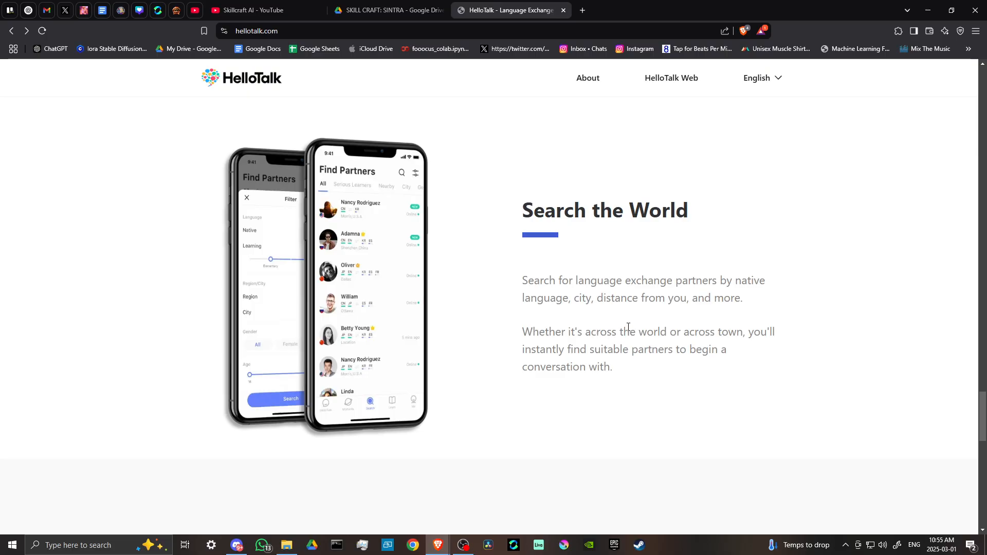
- Scroll to the What People are Saying section with its six five-star review cards
{"action": "scroll", "scroll_direction": "down", "scroll_amount": 3}
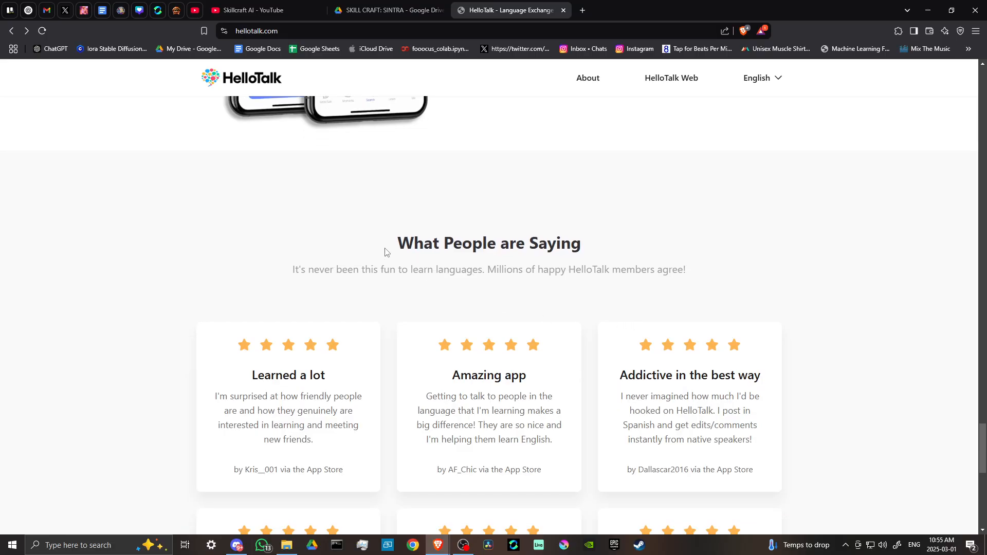
{"action": "mouse_move", "coordinate": [357, 271]}
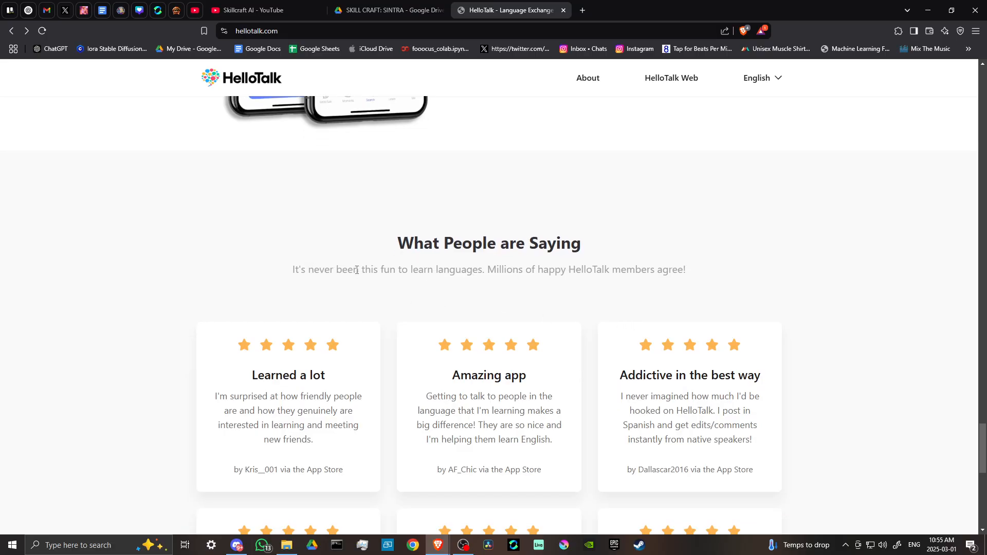
{"action": "mouse_move", "coordinate": [593, 274]}
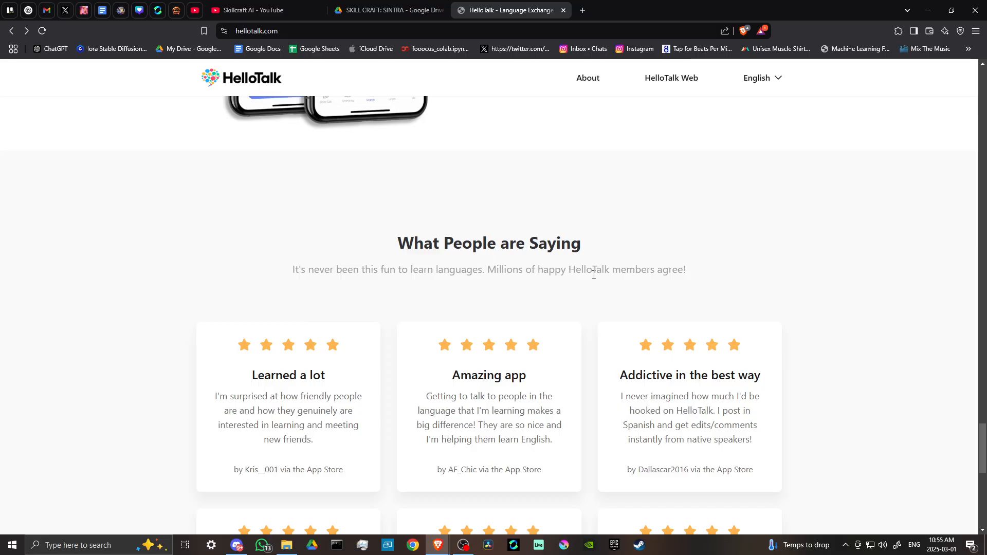
{"action": "mouse_move", "coordinate": [531, 300]}
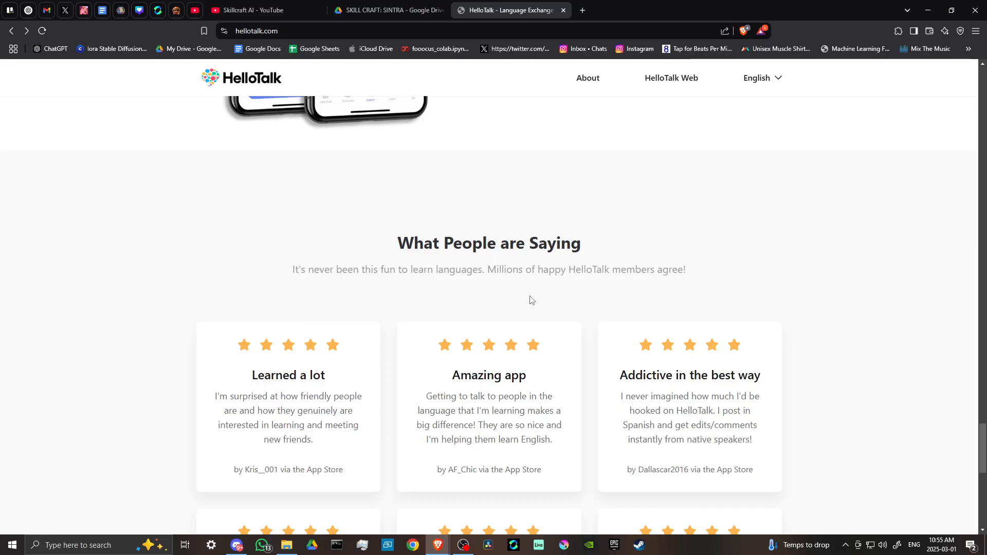
{"action": "scroll", "scroll_direction": "down", "scroll_amount": 3}
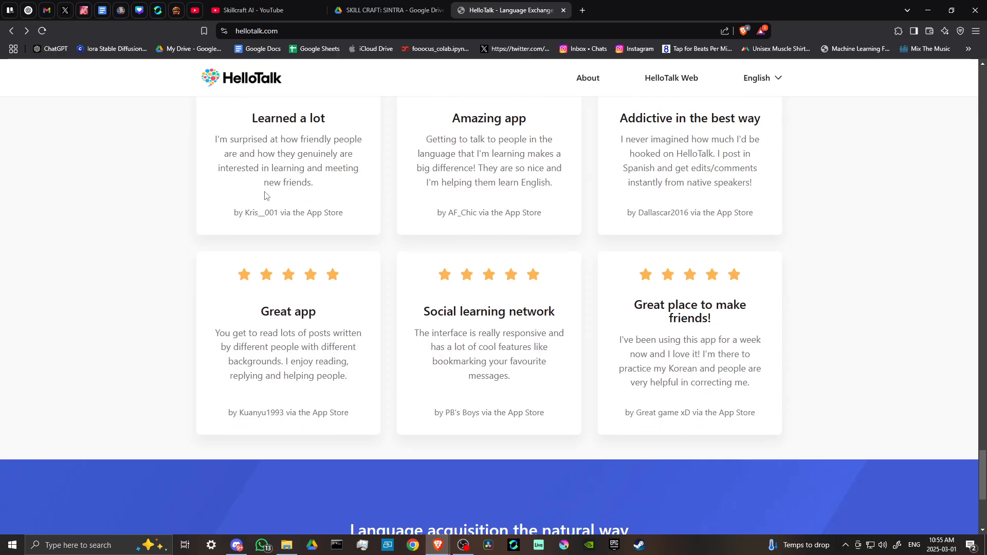
- Scroll to the 'Language acquisition the natural way' banner with iOS and Android download buttons
{"action": "scroll", "scroll_direction": "down", "scroll_amount": 3}
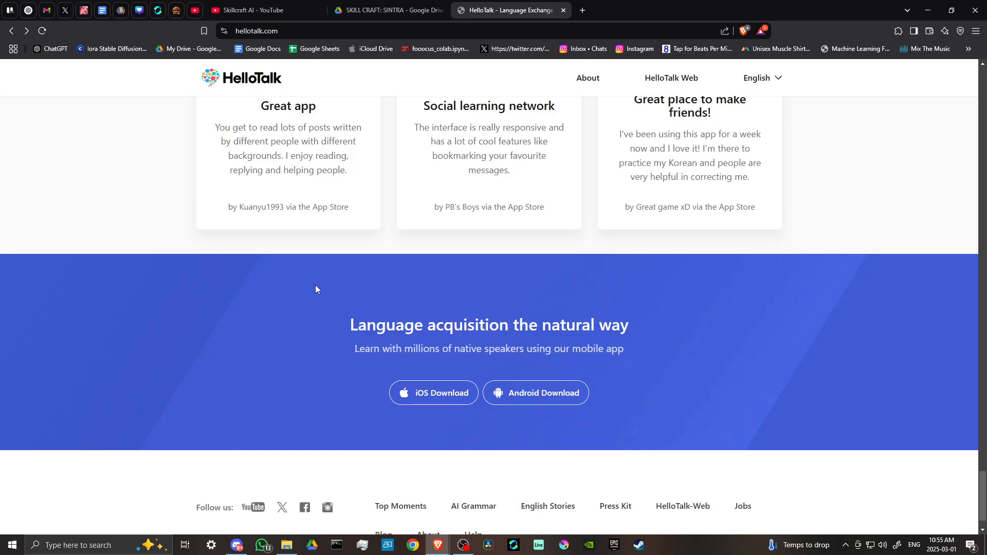
{"action": "mouse_move", "coordinate": [377, 366]}
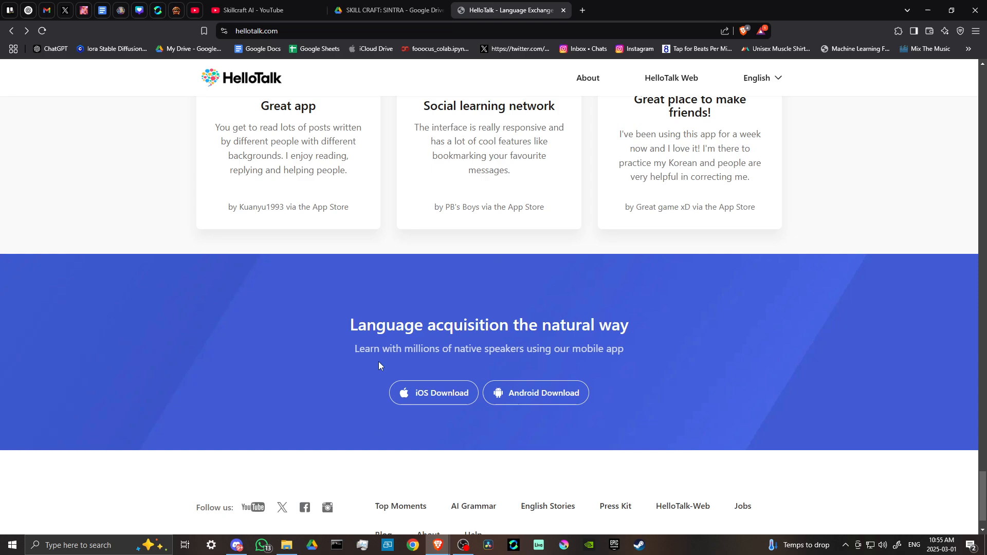
{"action": "mouse_move", "coordinate": [432, 392]}
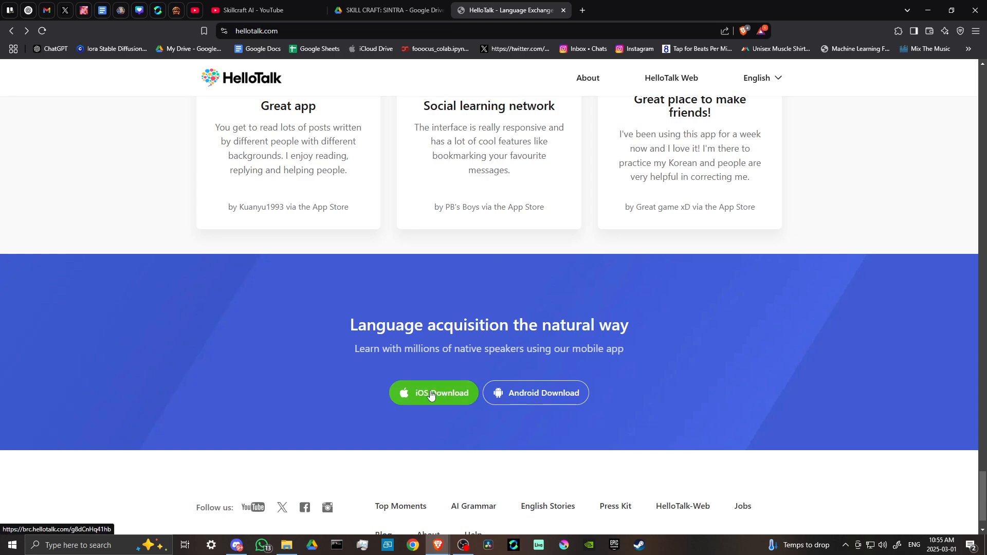
{"action": "mouse_move", "coordinate": [701, 353]}
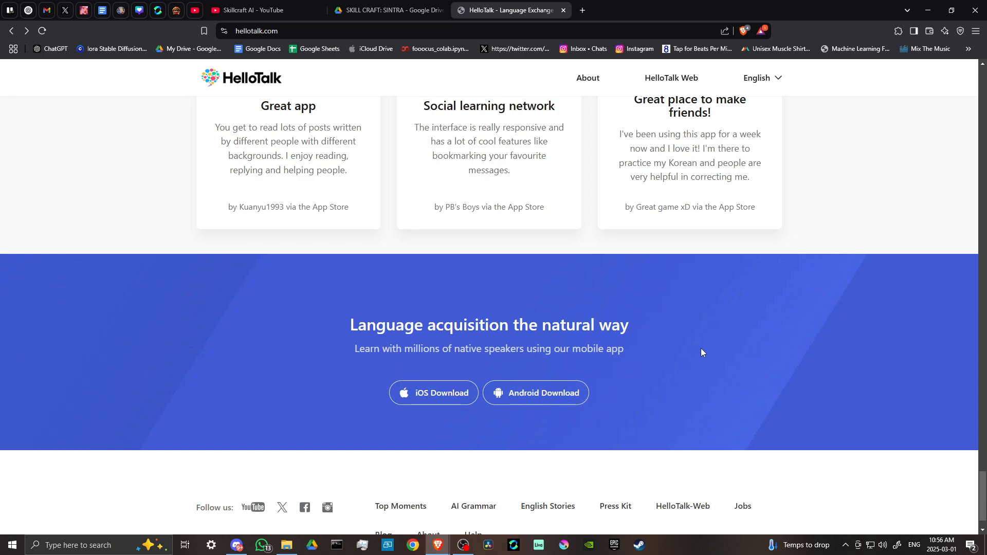
{"action": "mouse_move", "coordinate": [803, 330]}
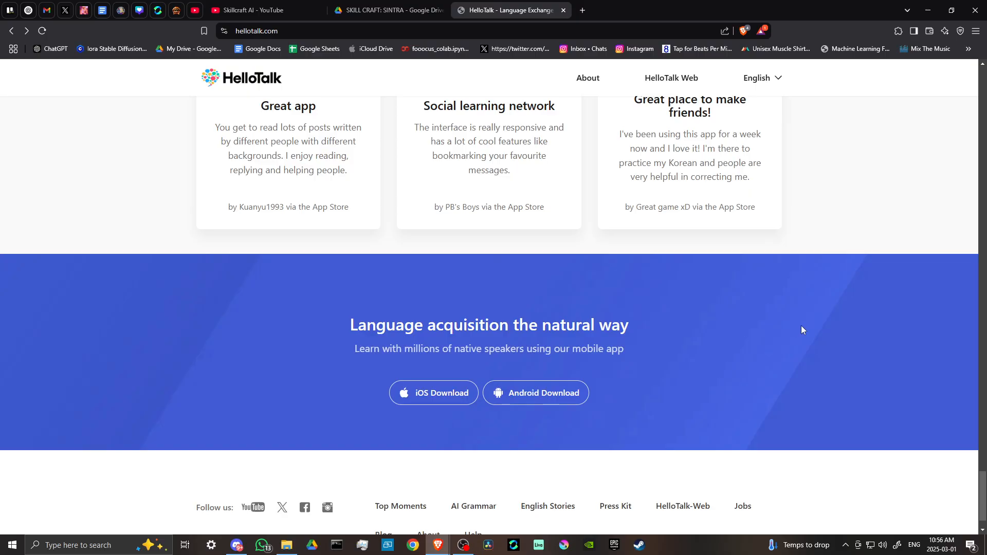
{"action": "mouse_move", "coordinate": [808, 328]}
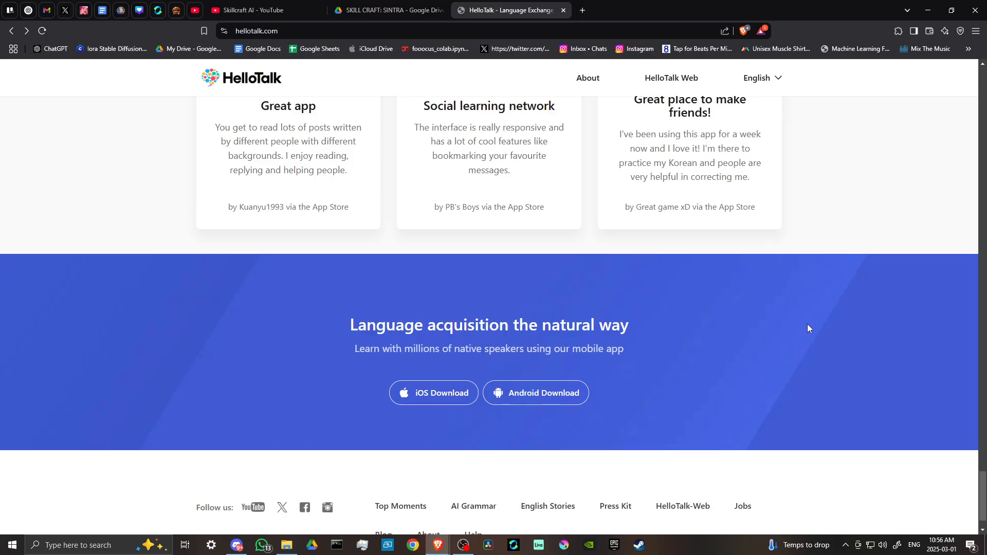